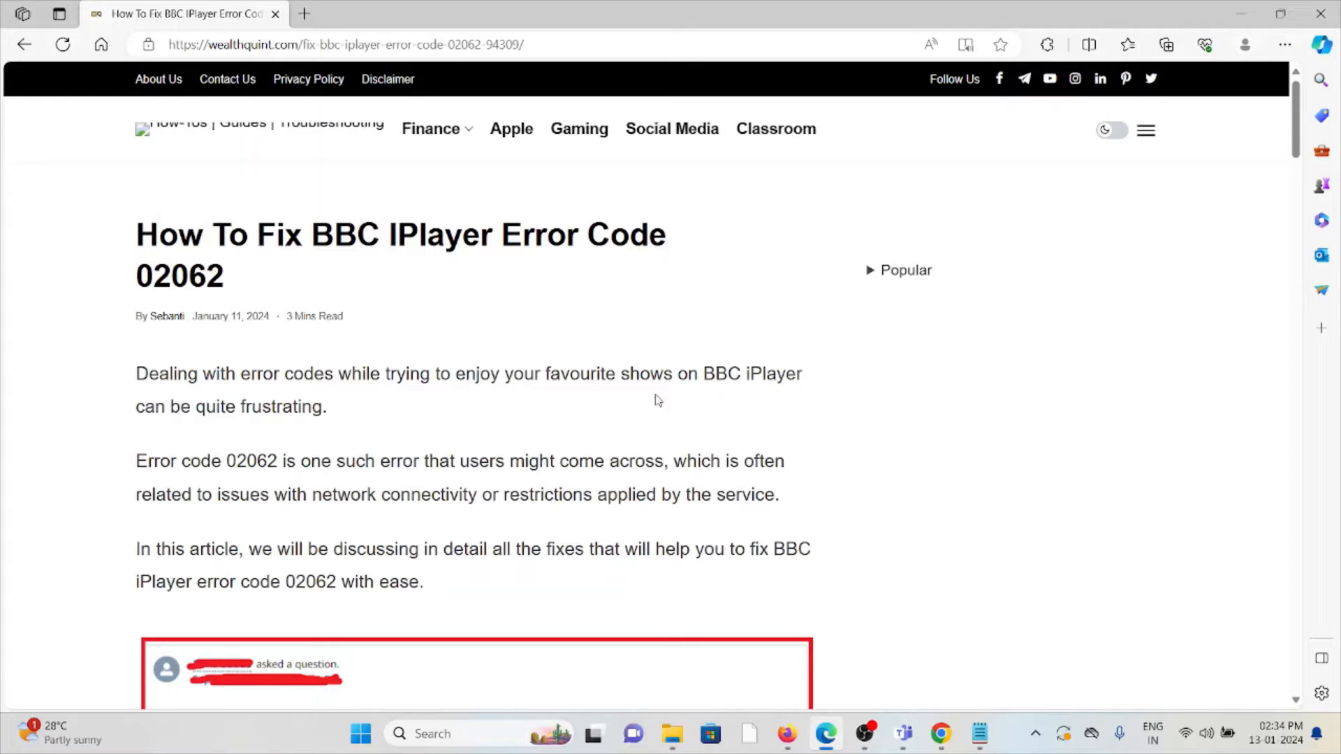
pyautogui.scroll(-3)
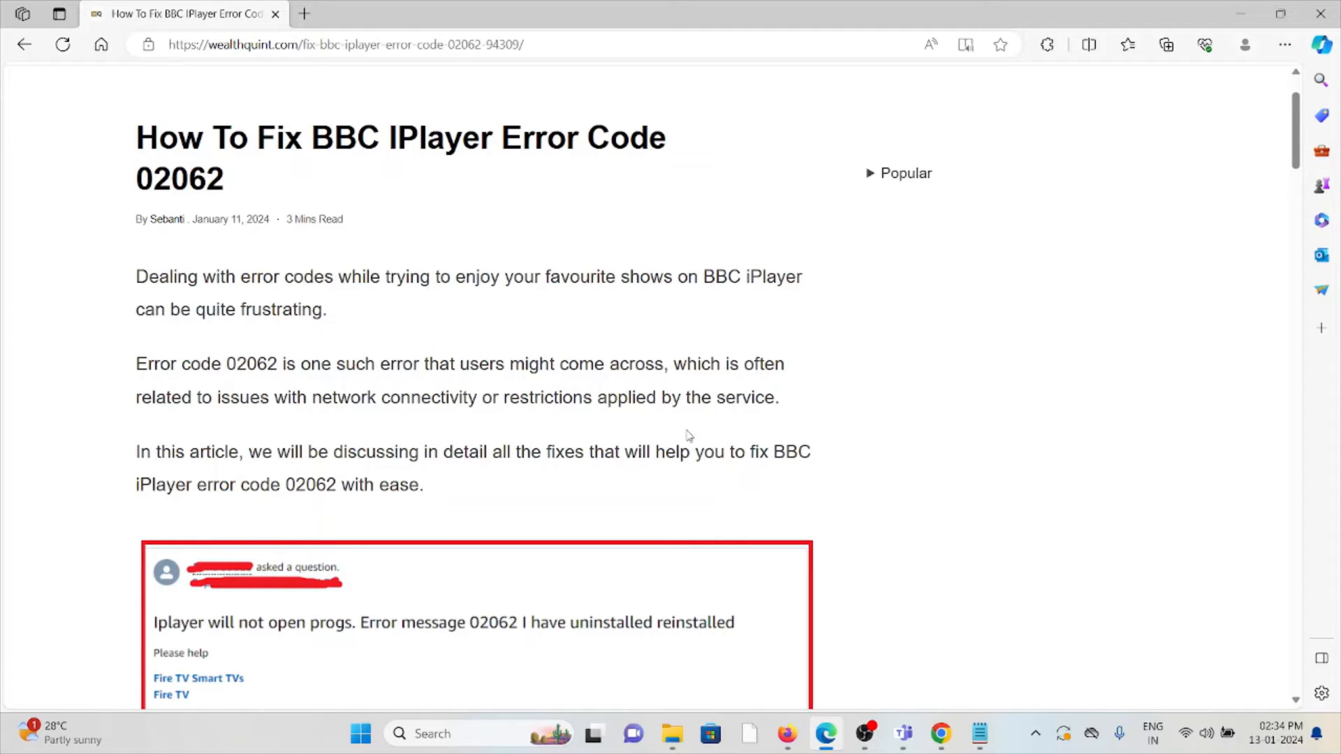
pyautogui.scroll(-3)
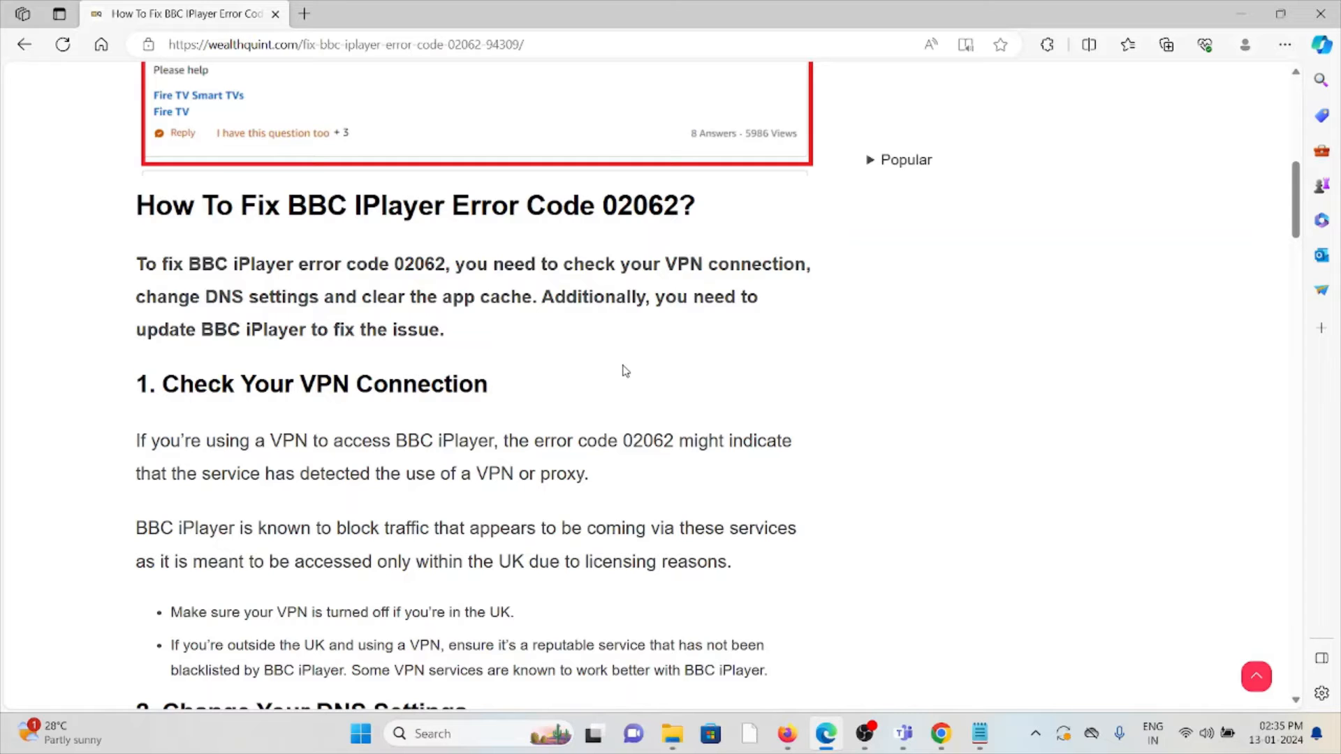
pyautogui.scroll(-3)
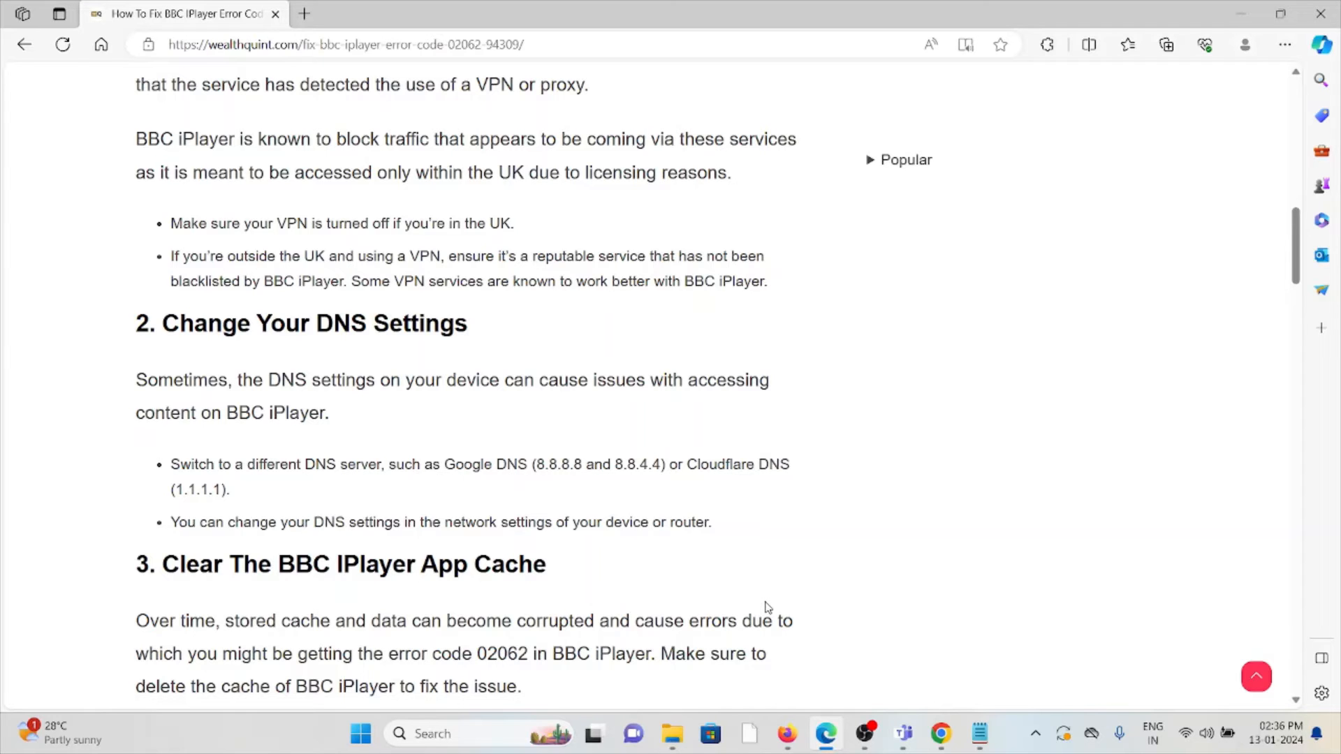
pyautogui.scroll(-3)
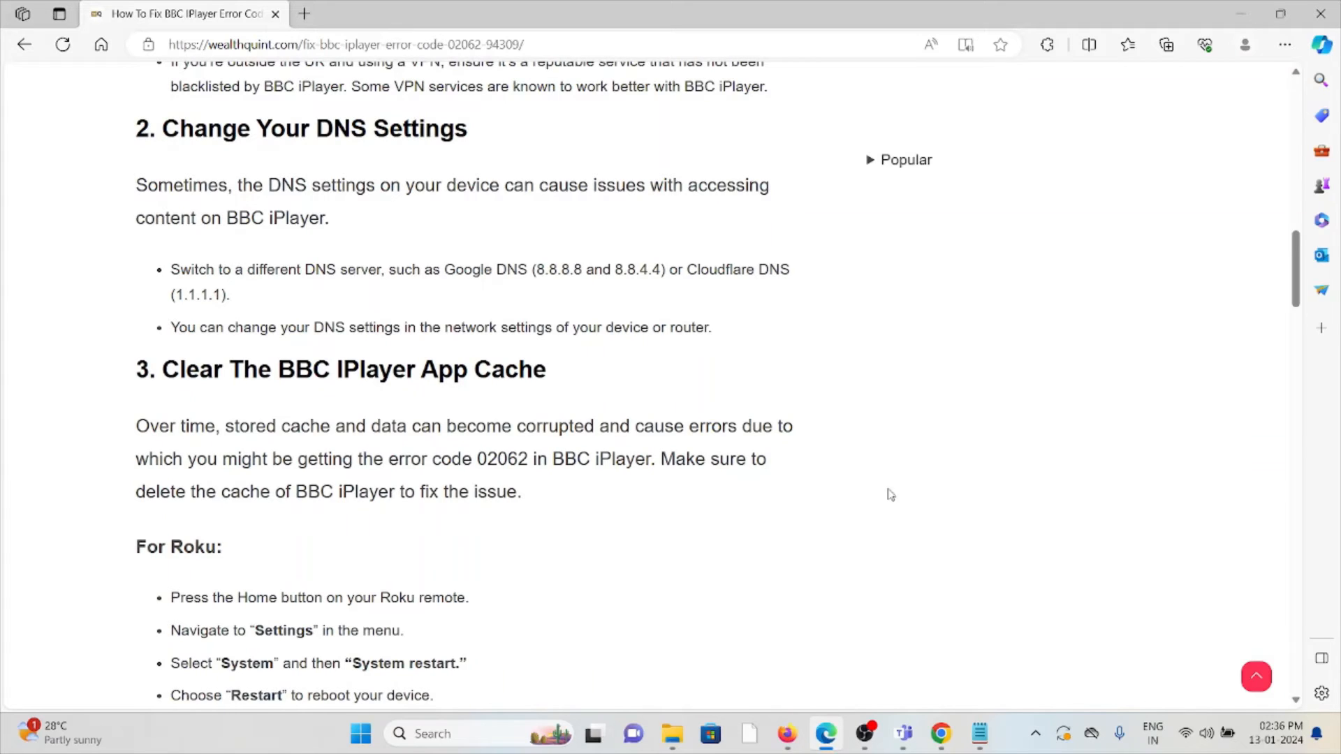
pyautogui.moveTo(940, 449)
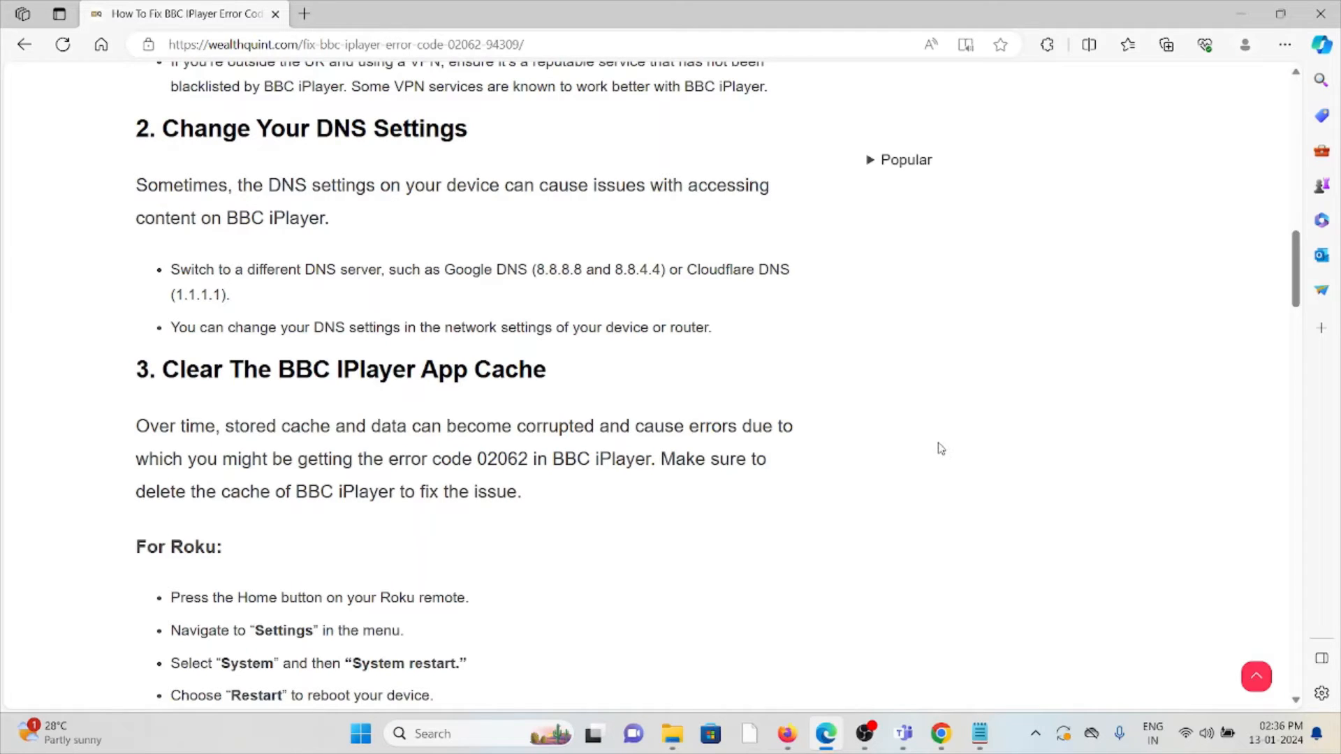
pyautogui.moveTo(943, 460)
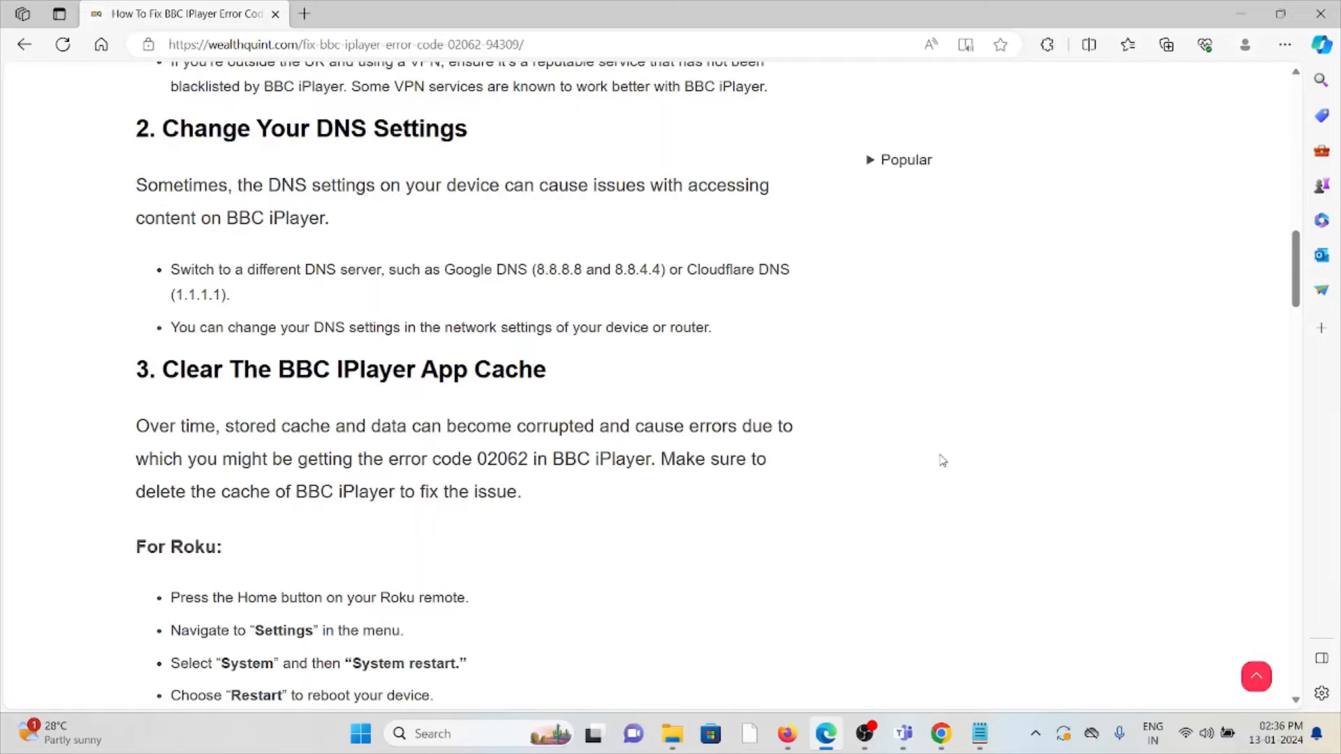
pyautogui.moveTo(946, 453)
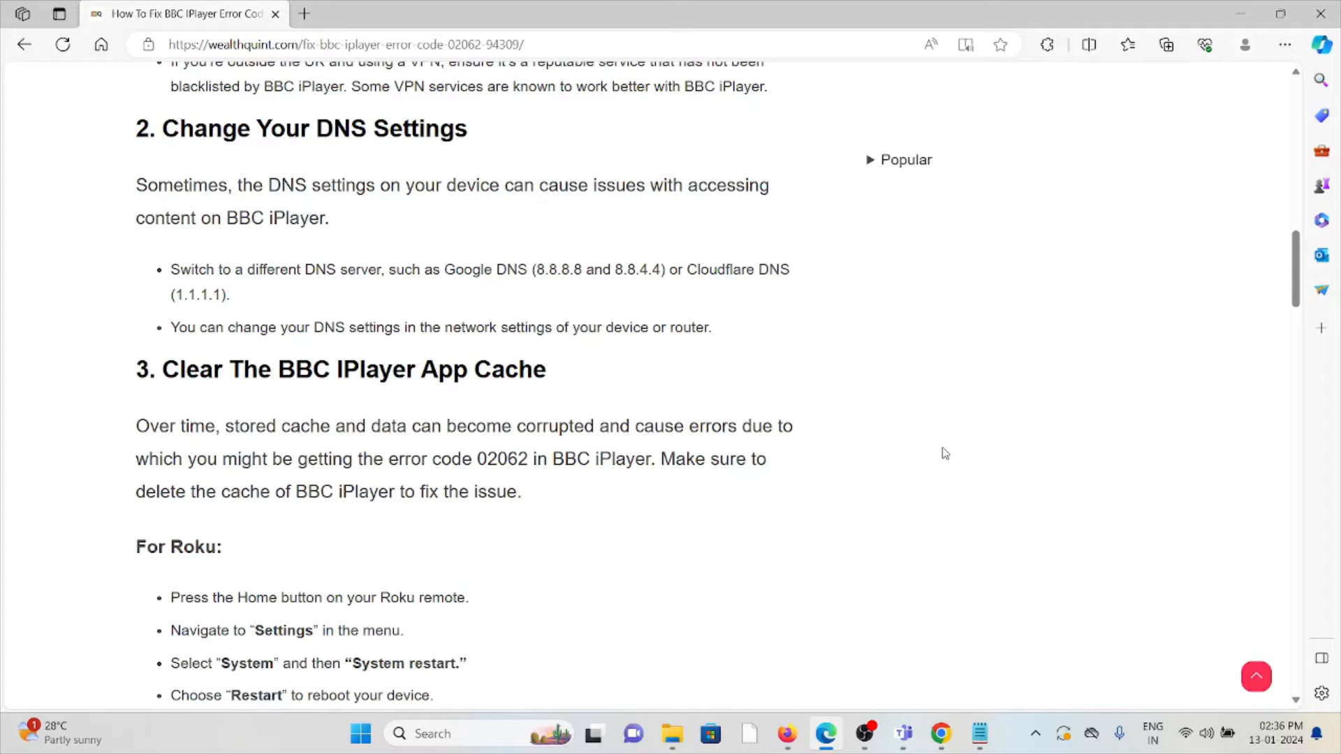
pyautogui.moveTo(921, 467)
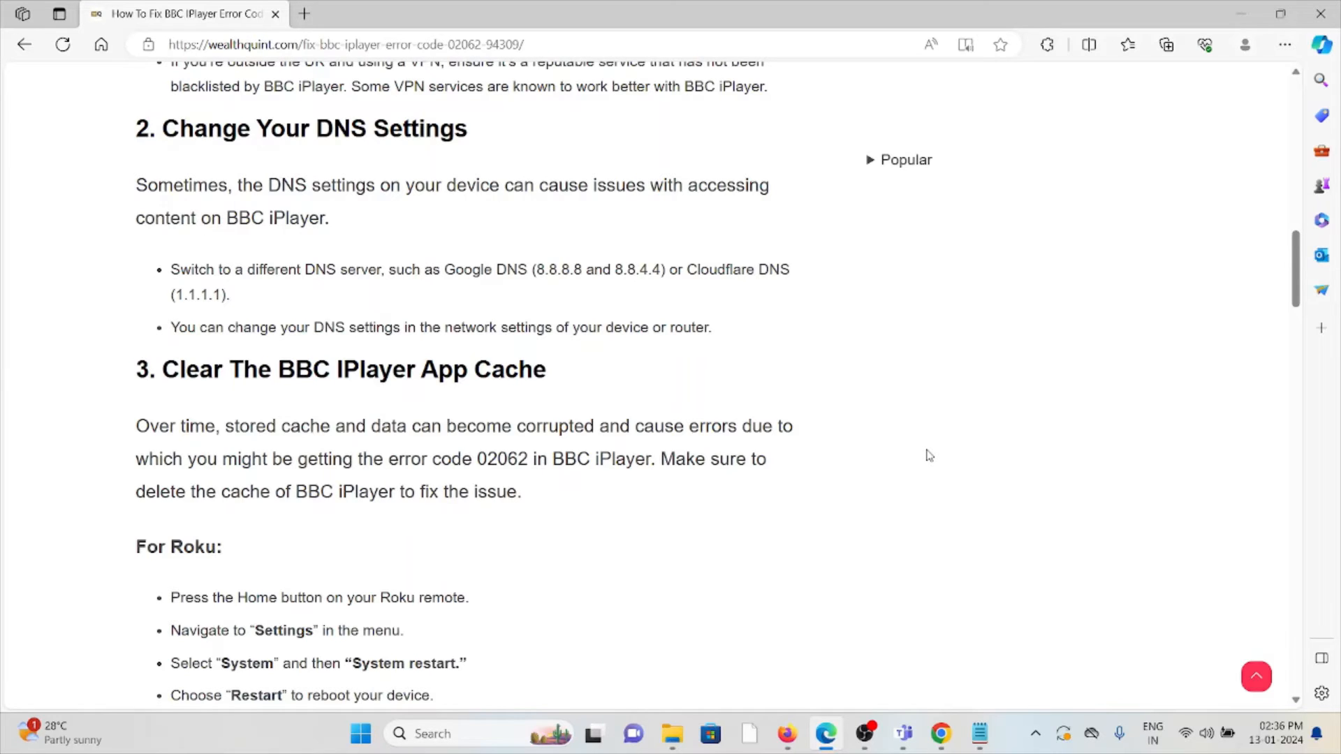
pyautogui.moveTo(940, 444)
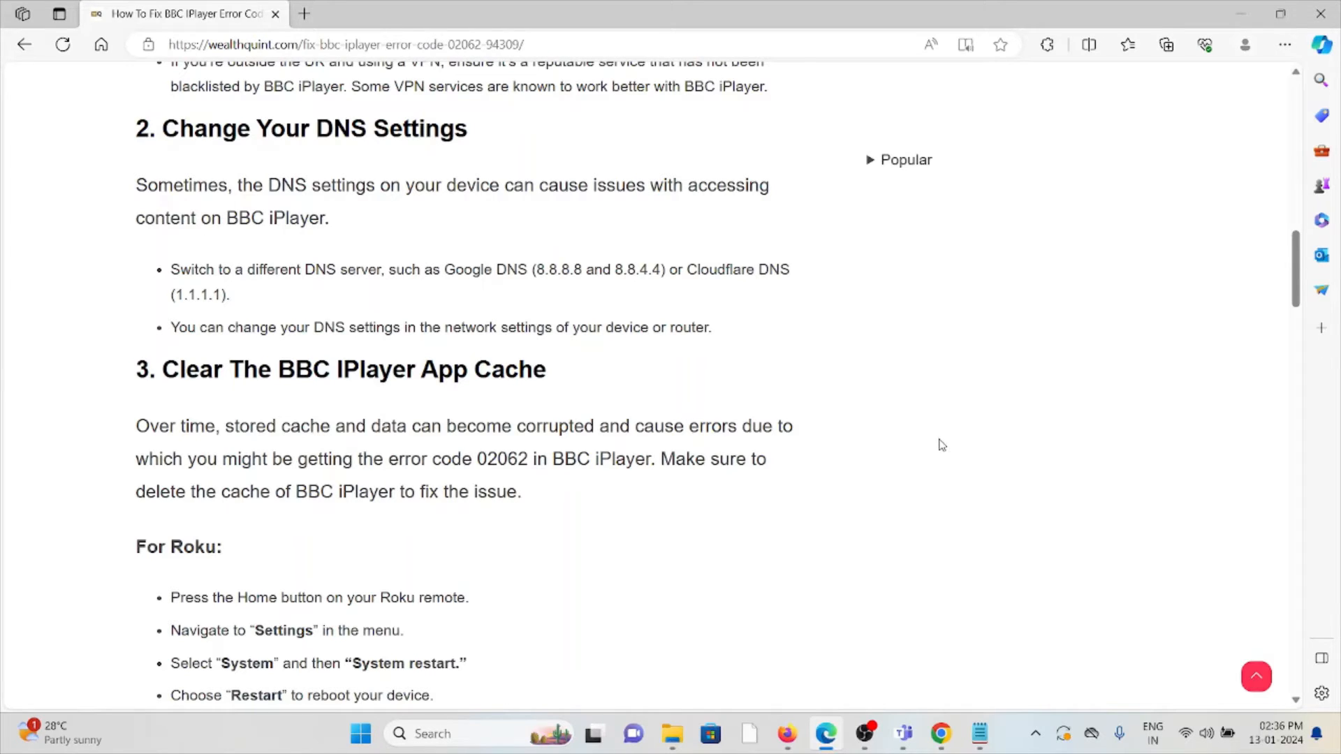
pyautogui.scroll(-3)
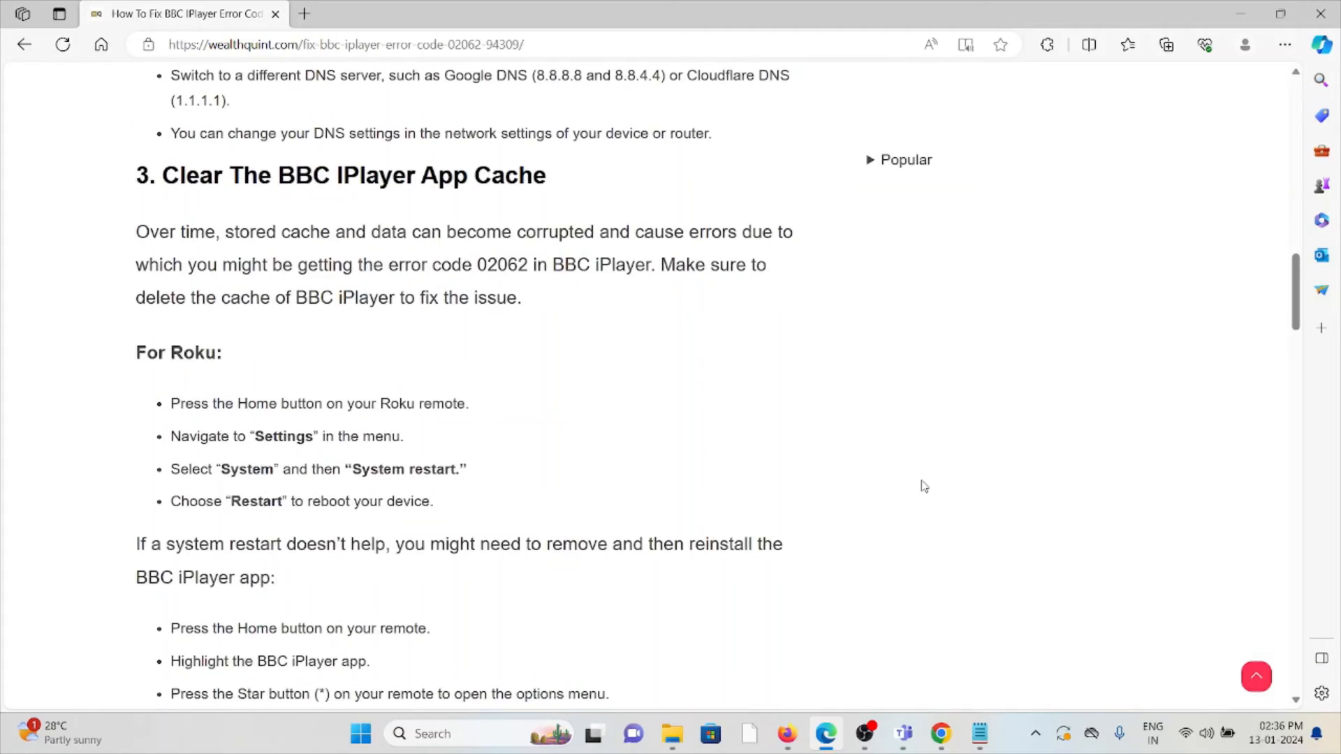
pyautogui.scroll(-3)
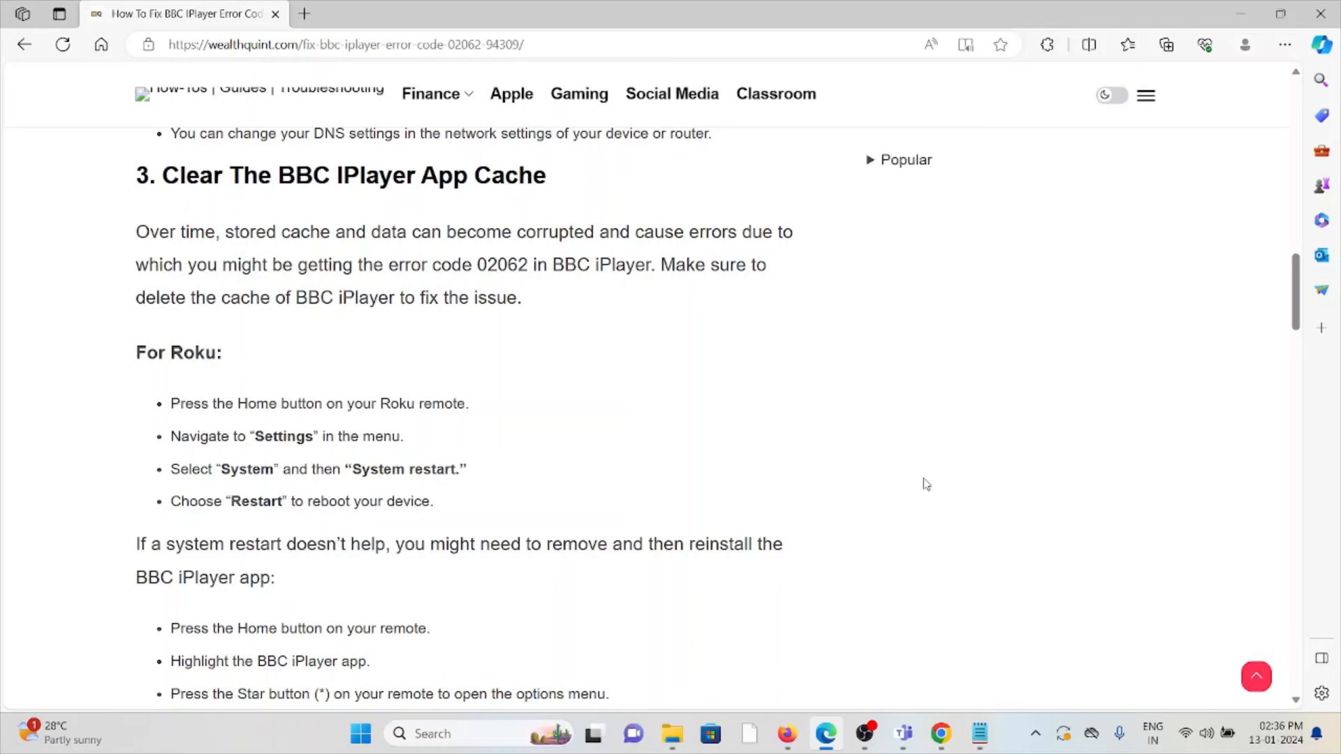
pyautogui.moveTo(940, 482)
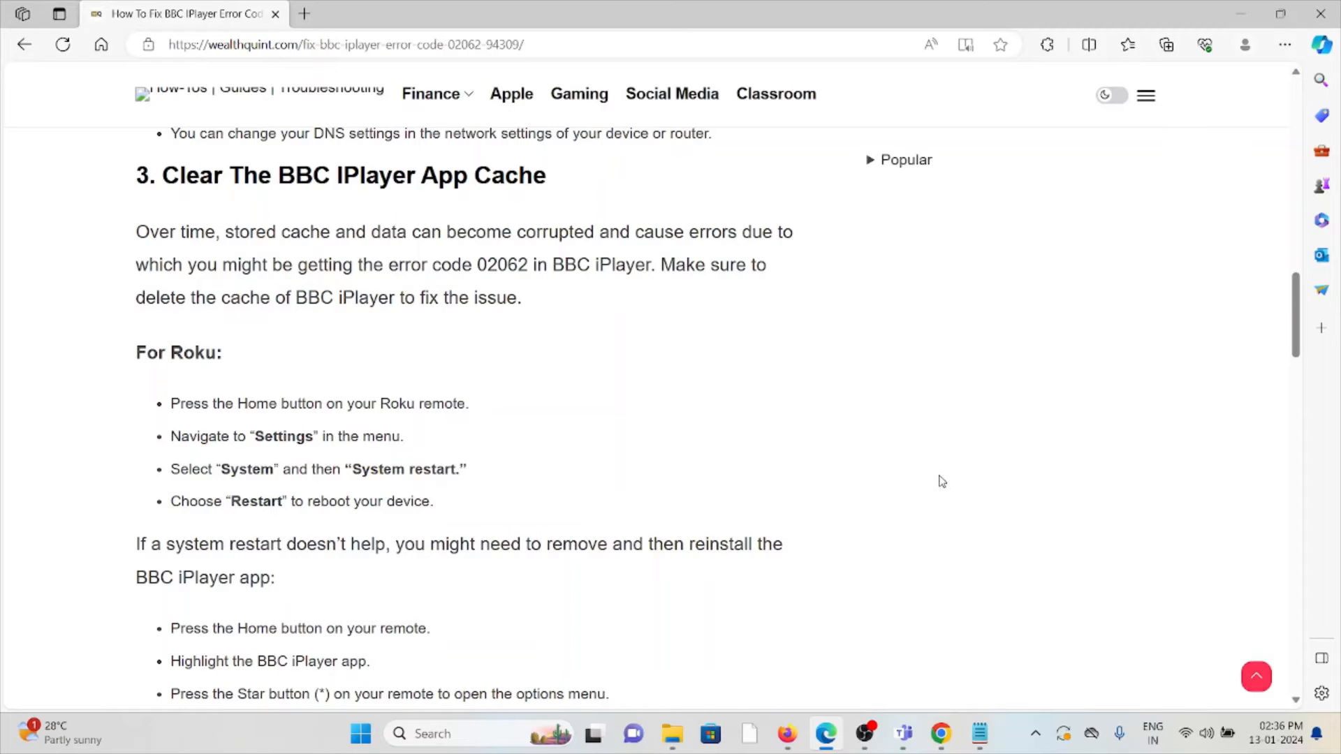
pyautogui.moveTo(943, 490)
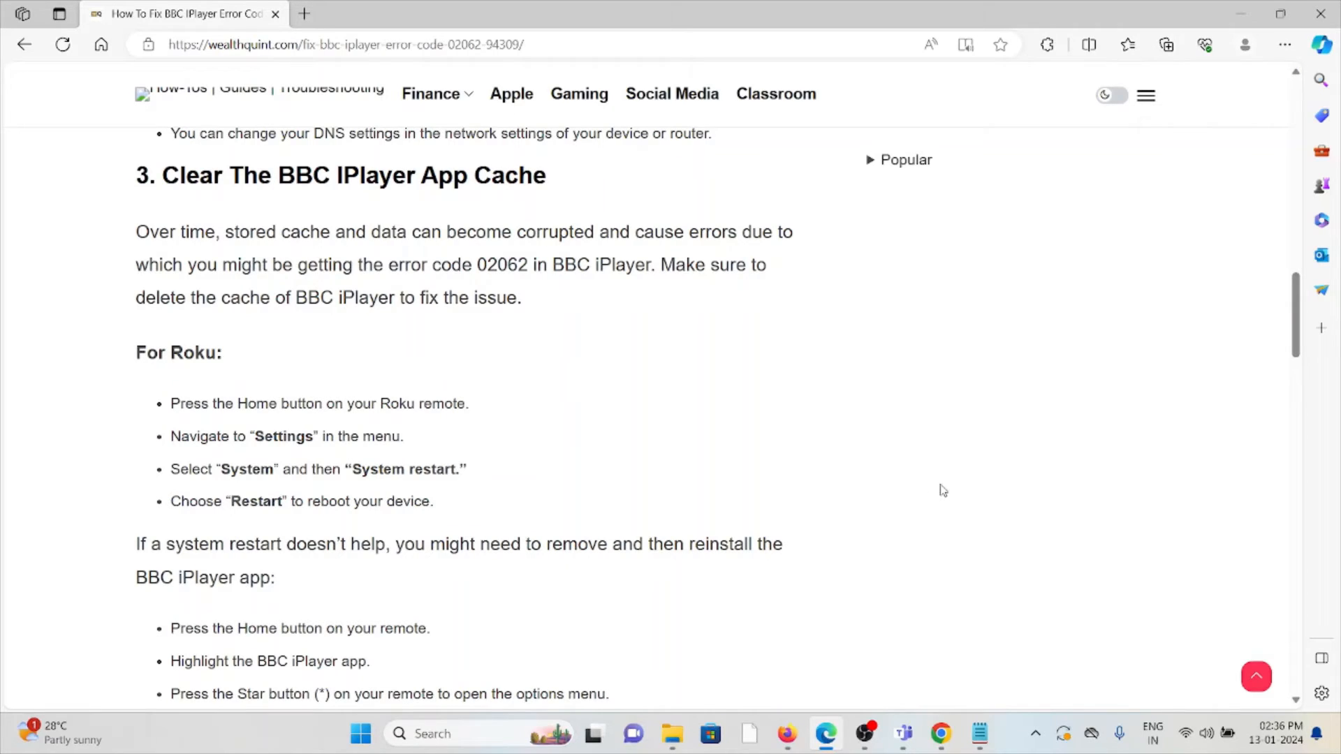
pyautogui.moveTo(952, 484)
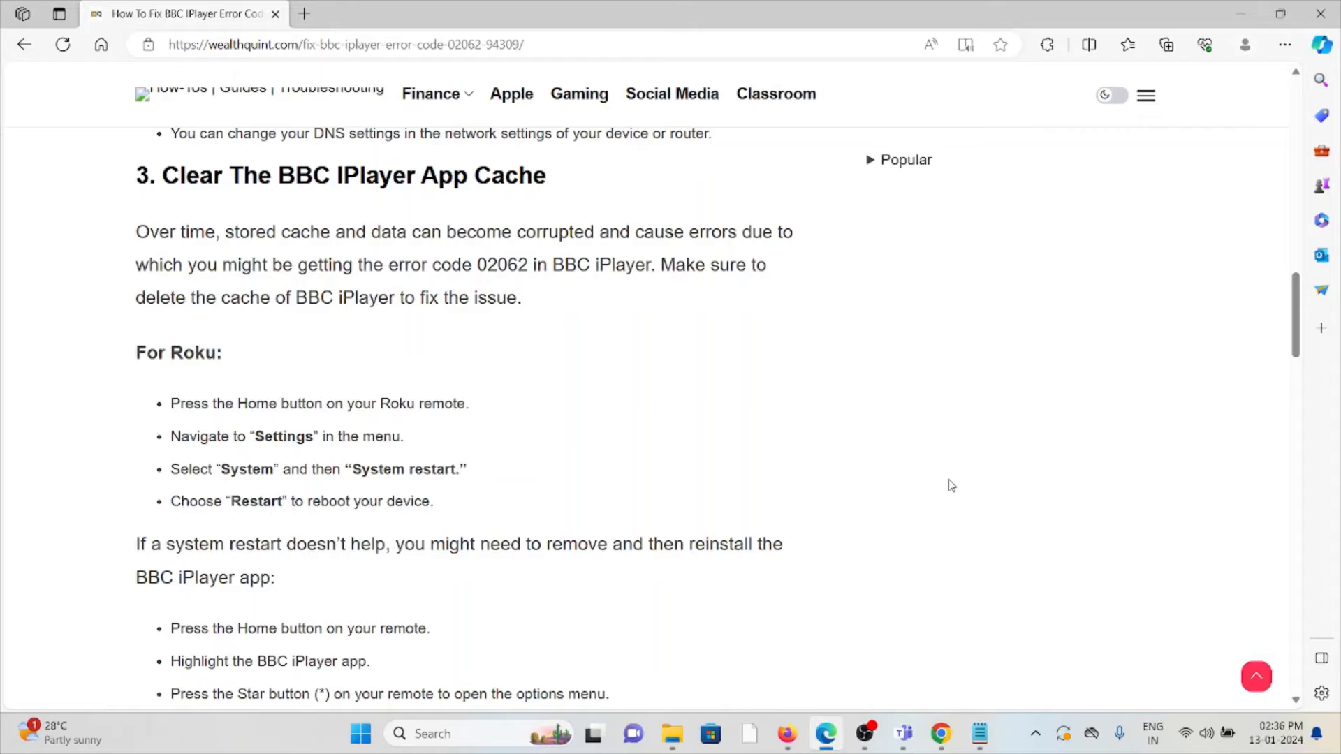
pyautogui.scroll(-3)
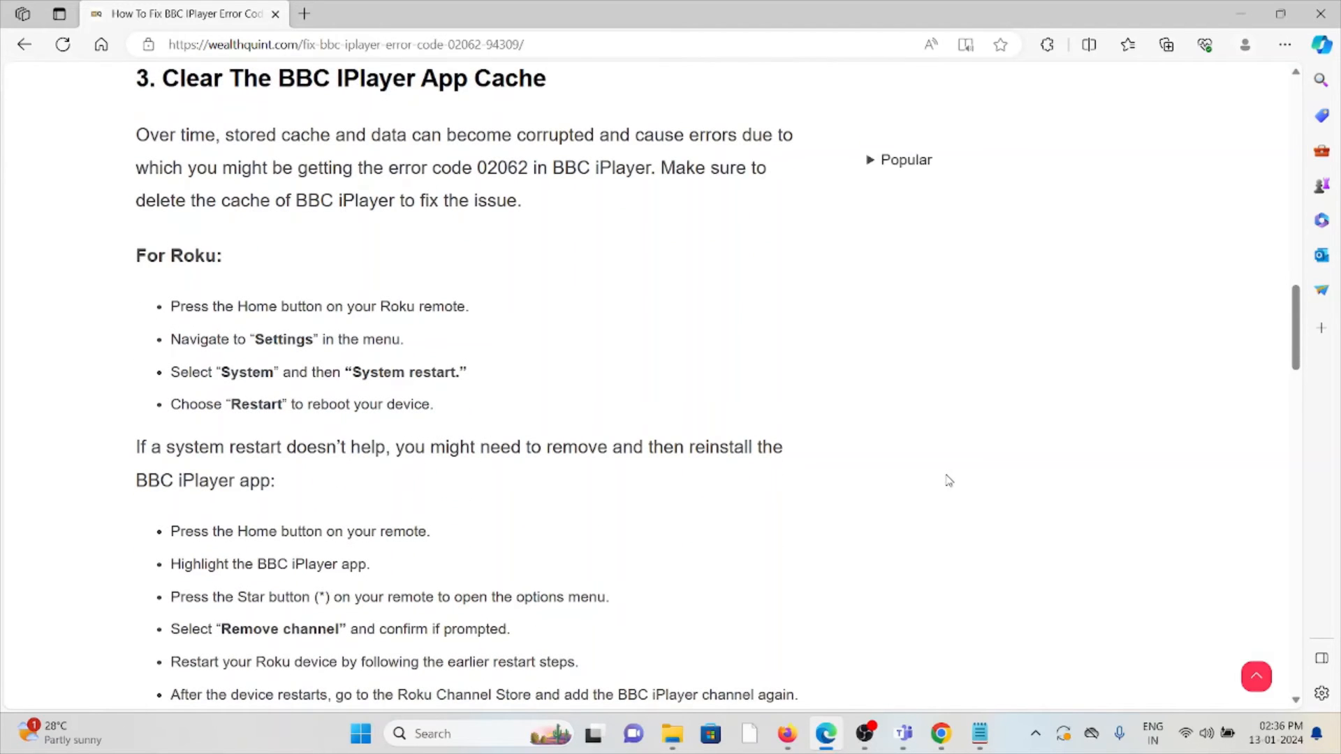
pyautogui.moveTo(948, 483)
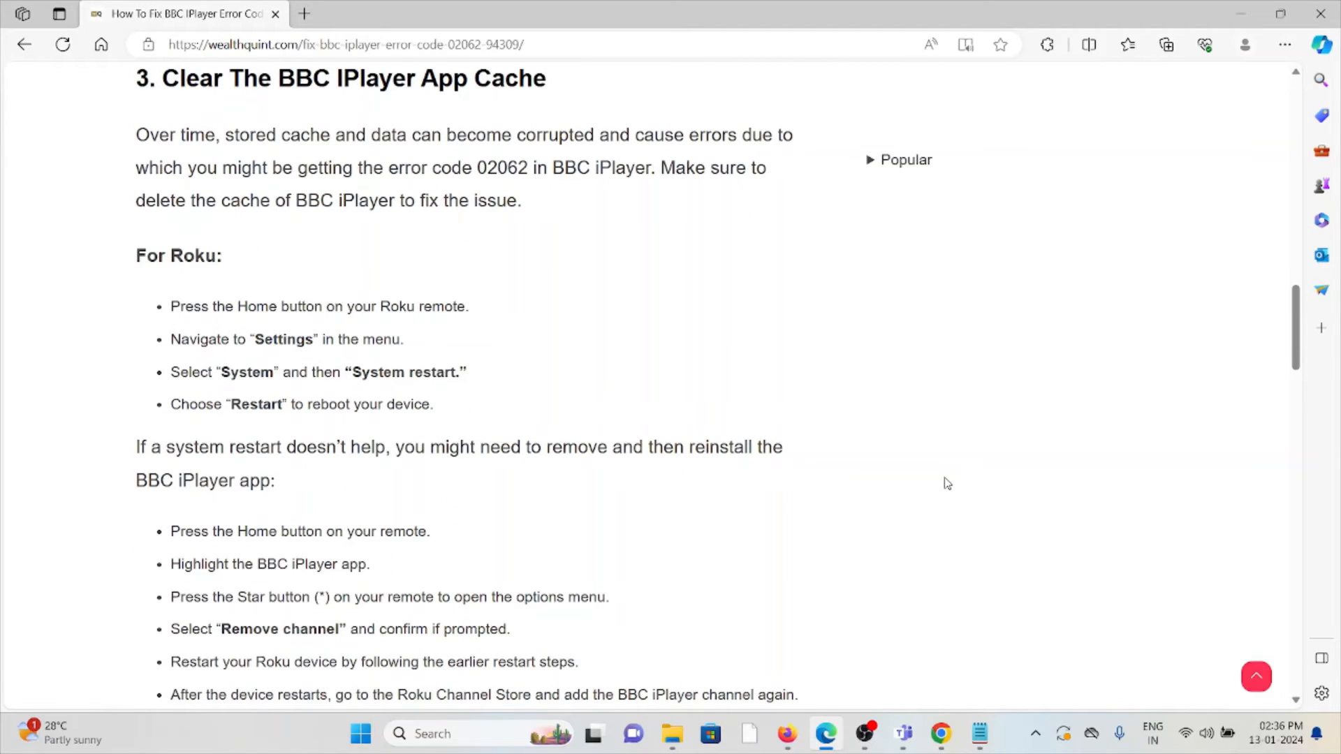
pyautogui.scroll(-3)
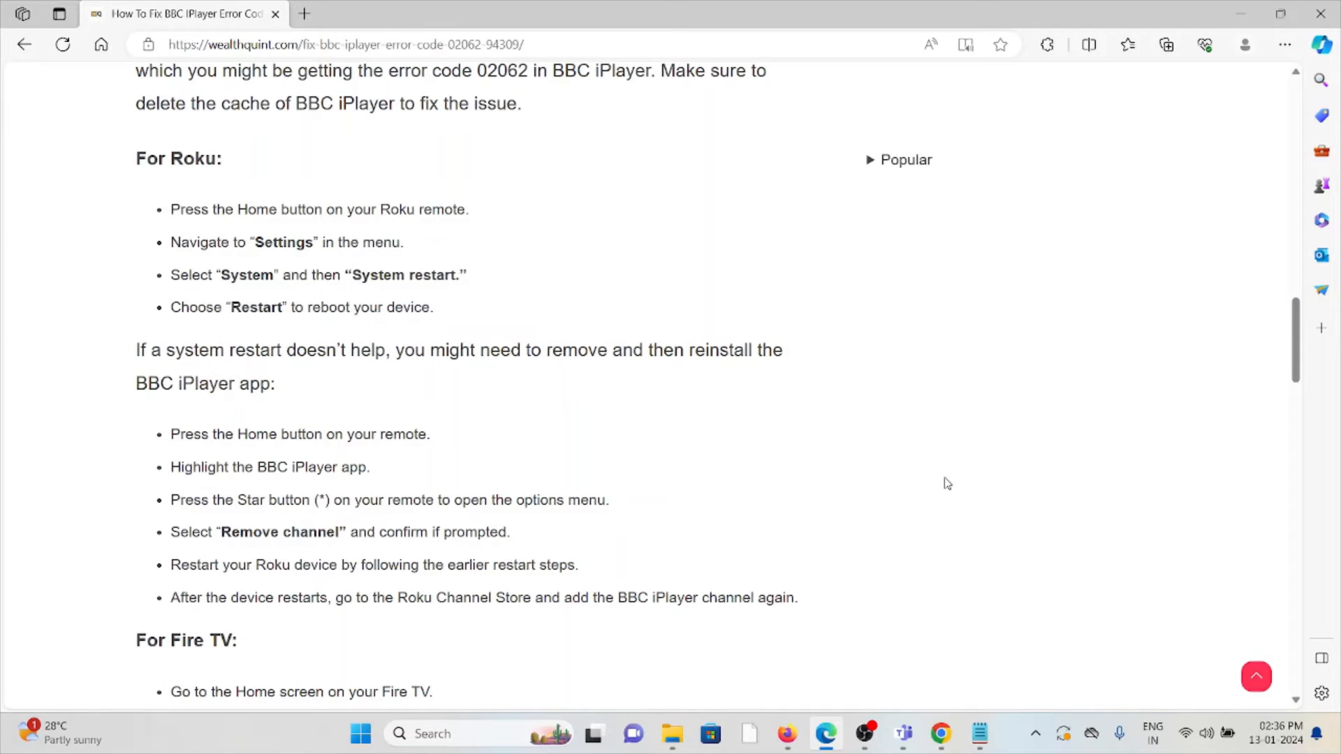
pyautogui.moveTo(890, 506)
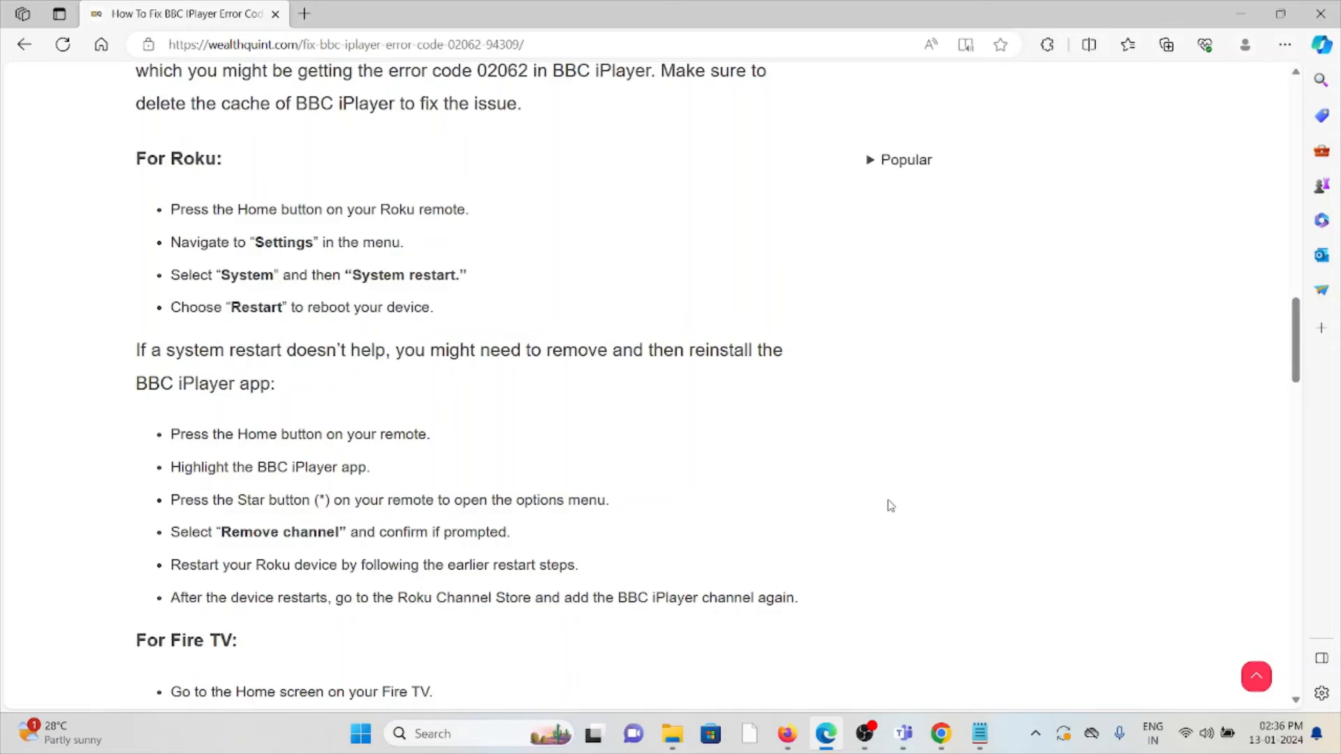
pyautogui.scroll(-3)
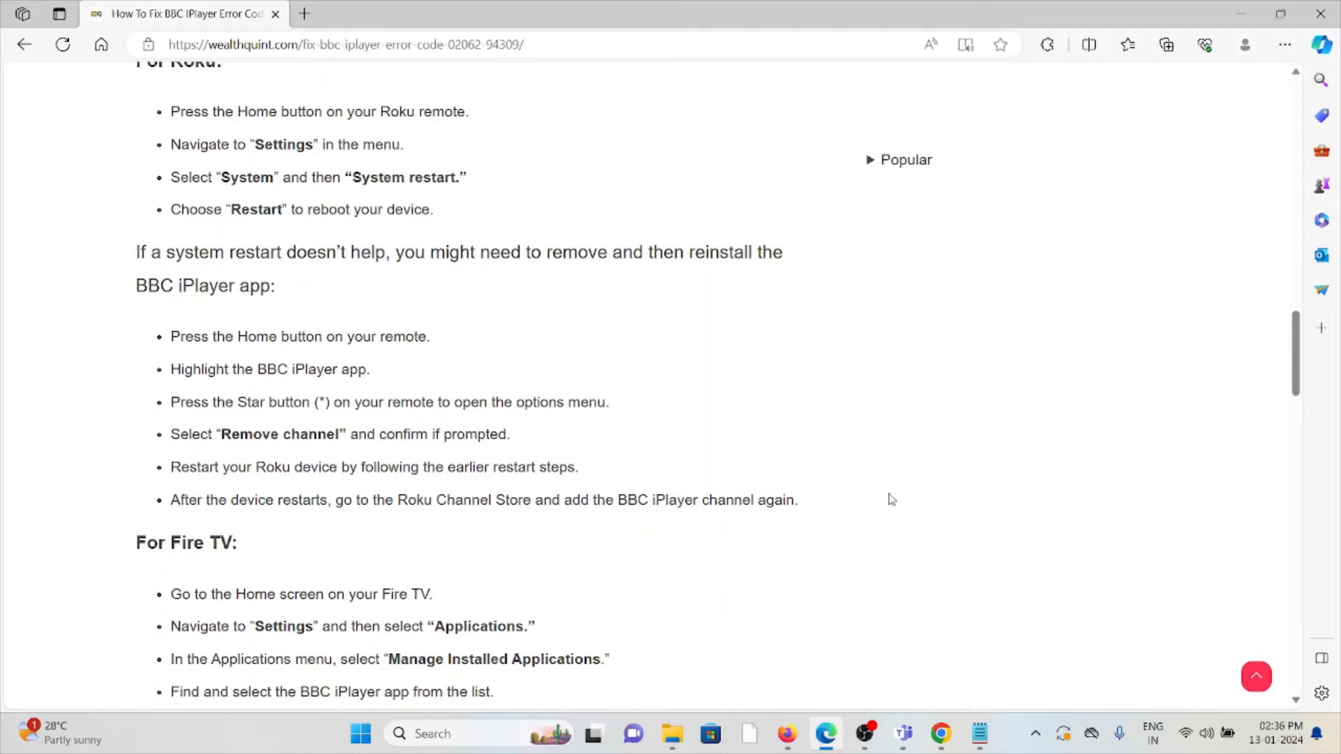
pyautogui.moveTo(907, 487)
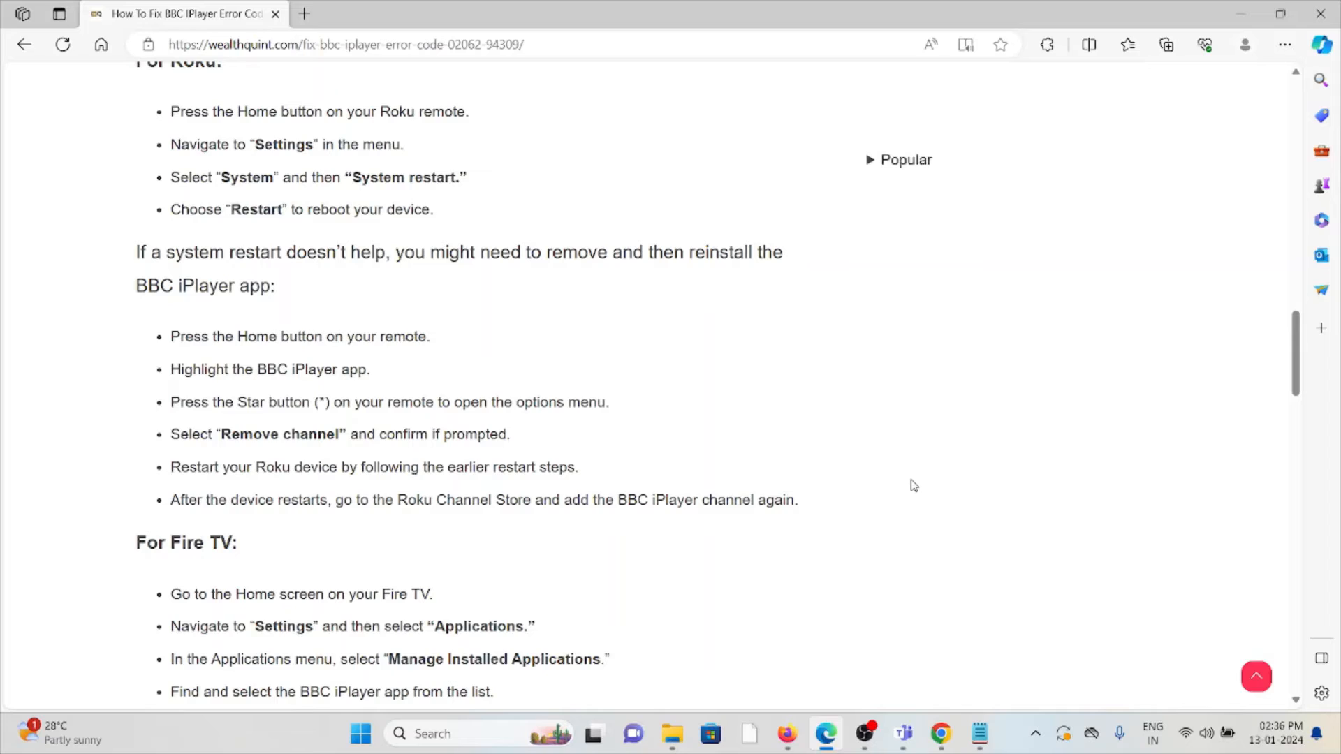
pyautogui.moveTo(897, 456)
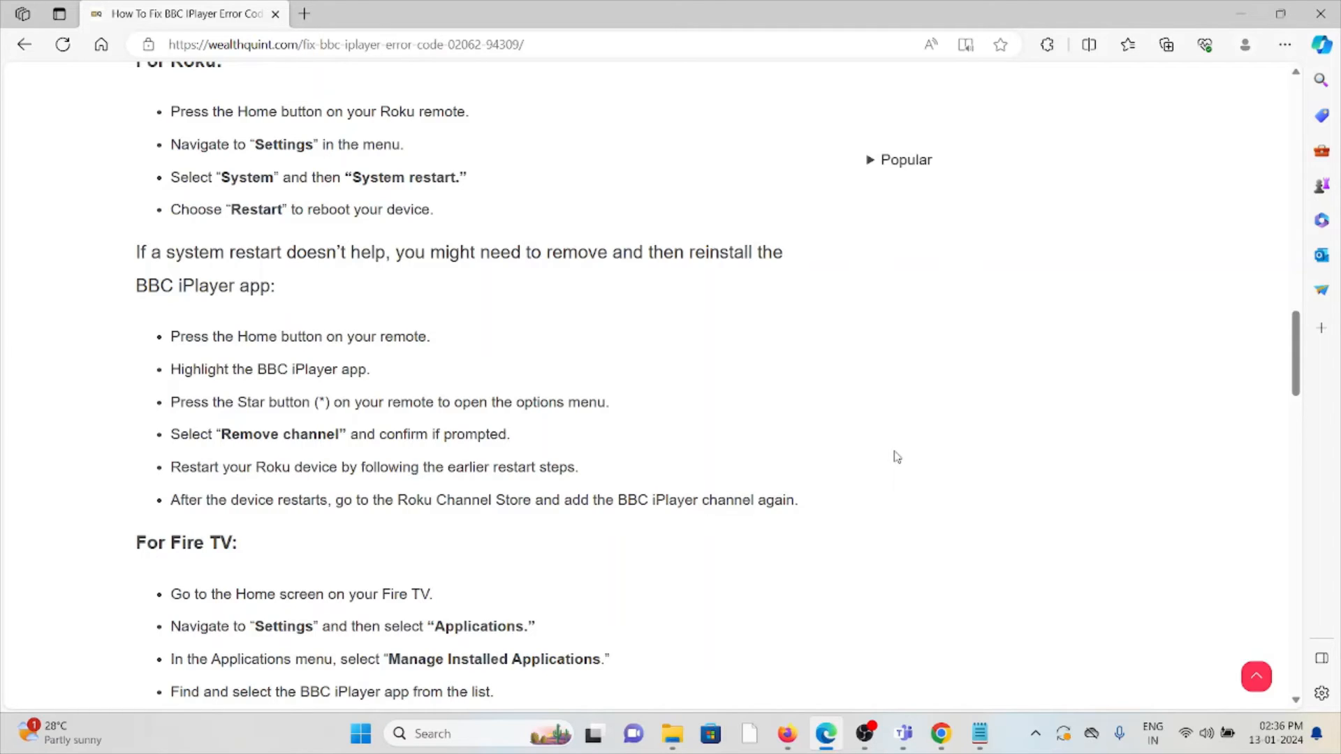
pyautogui.moveTo(888, 431)
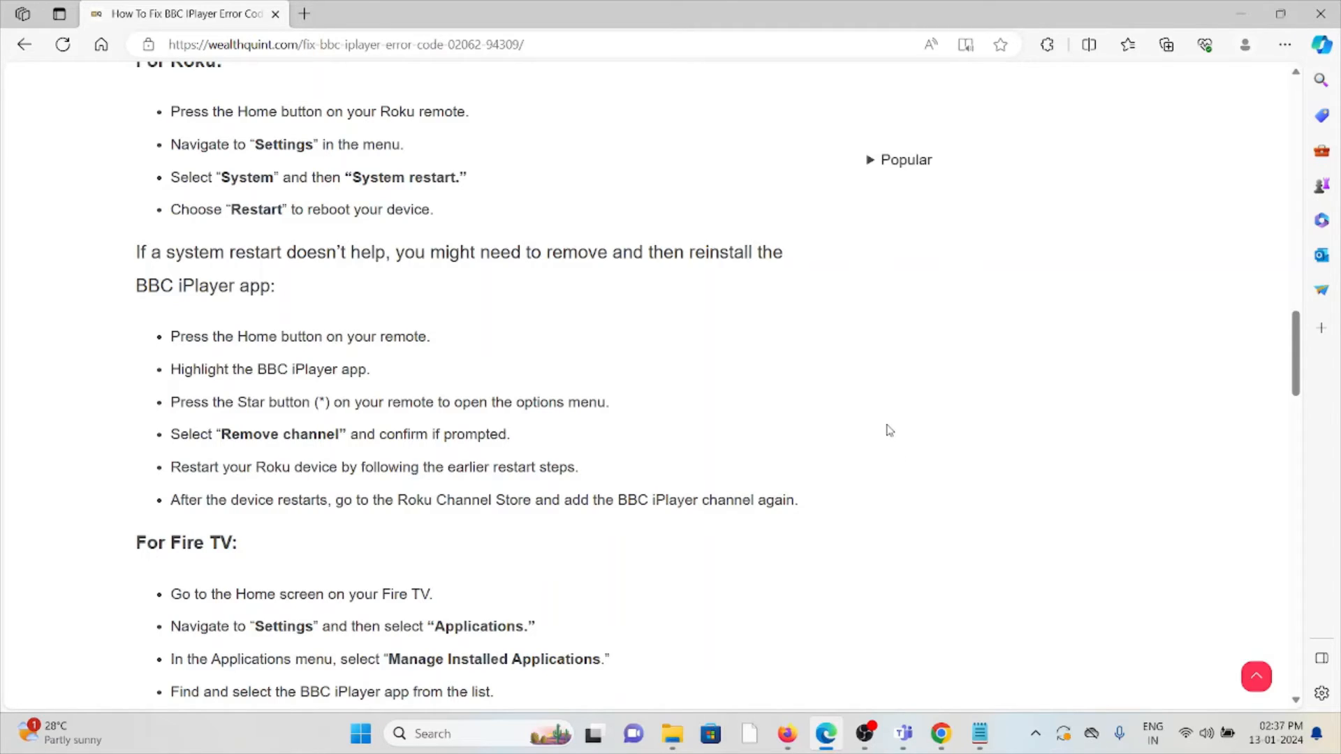
pyautogui.moveTo(876, 422)
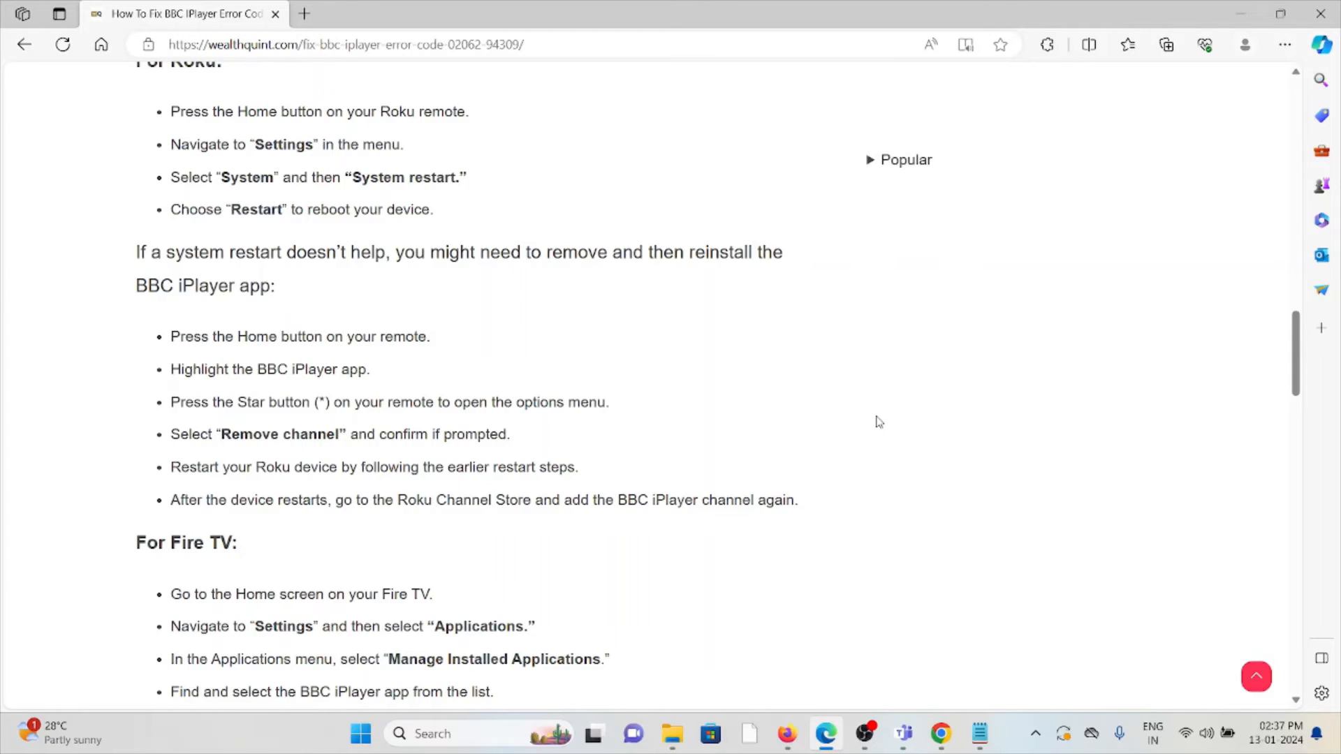
pyautogui.moveTo(871, 390)
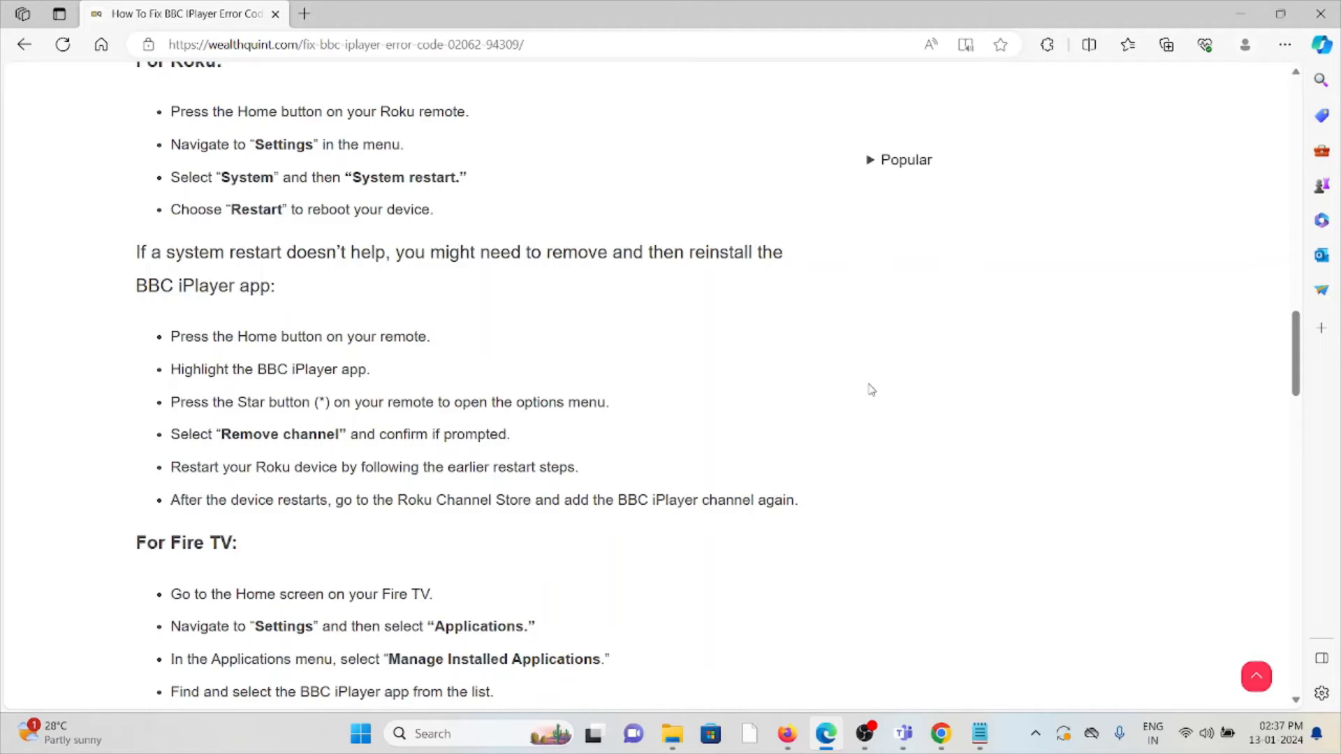
pyautogui.moveTo(871, 380)
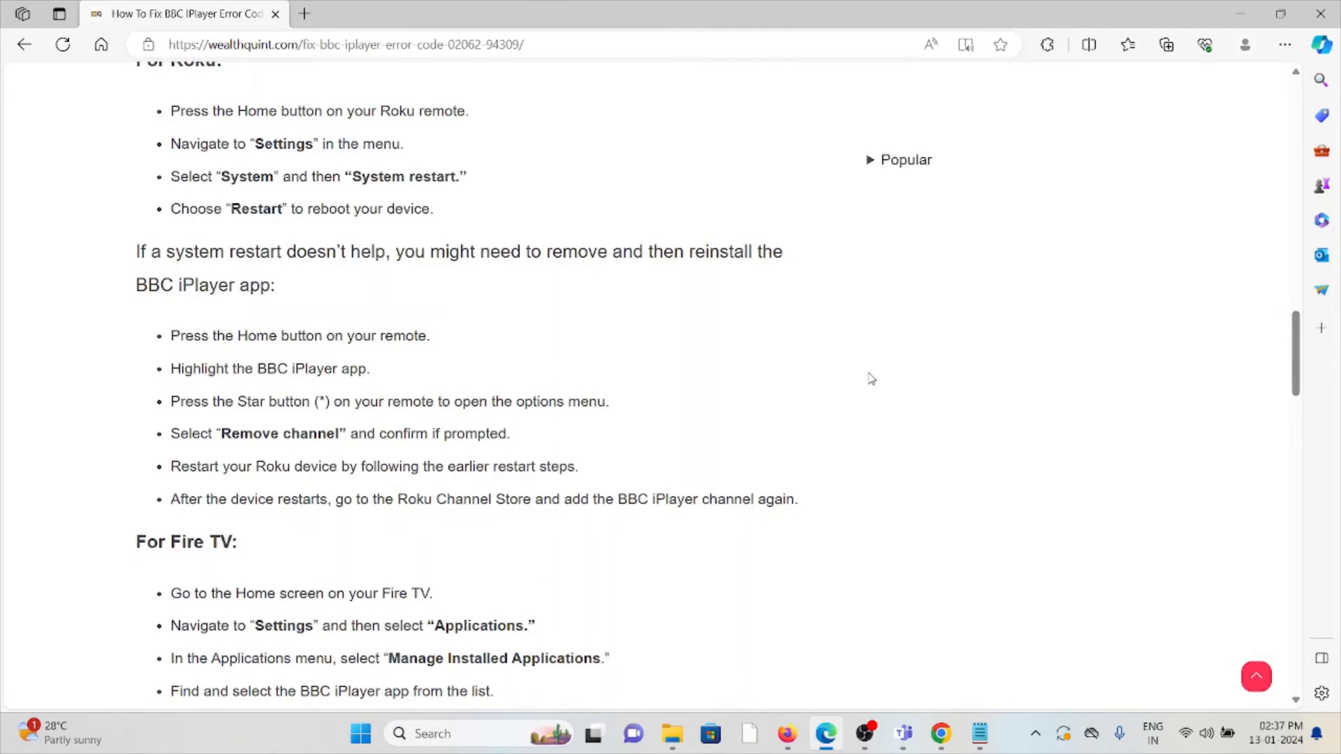
pyautogui.scroll(-3)
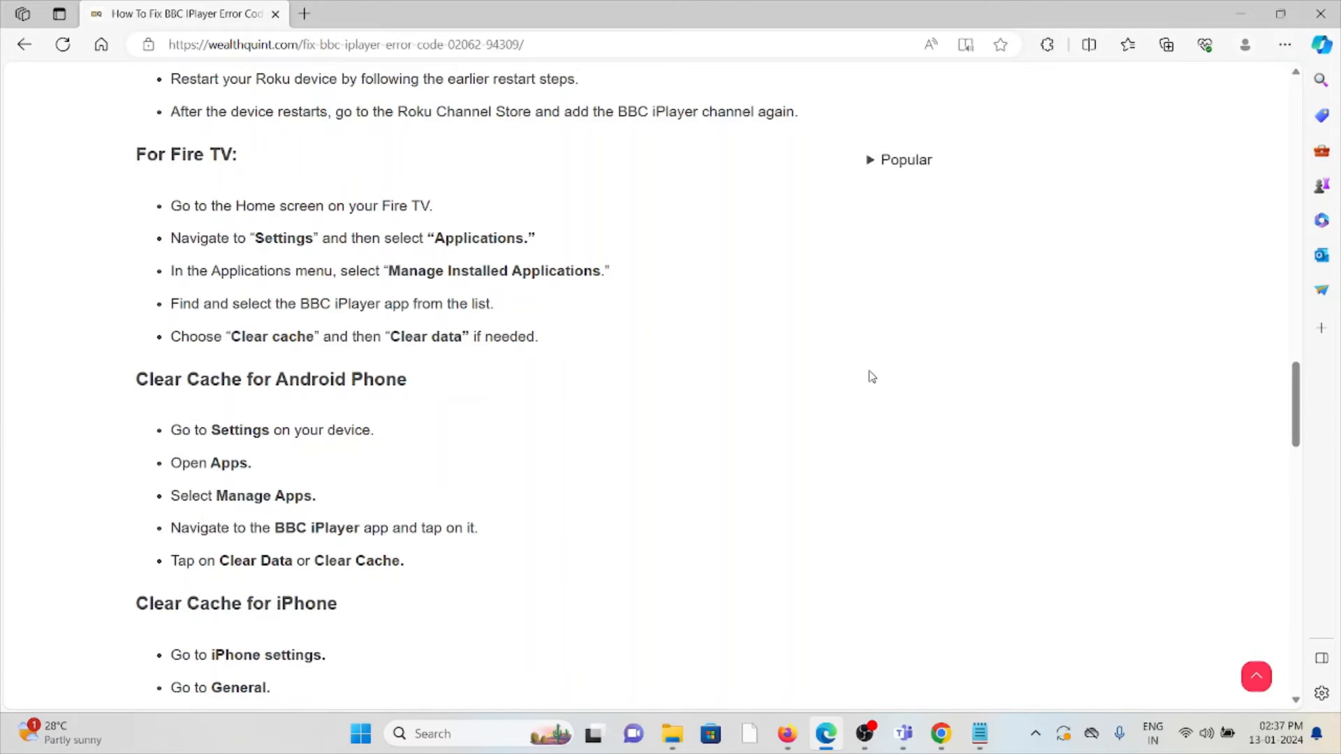
pyautogui.moveTo(864, 363)
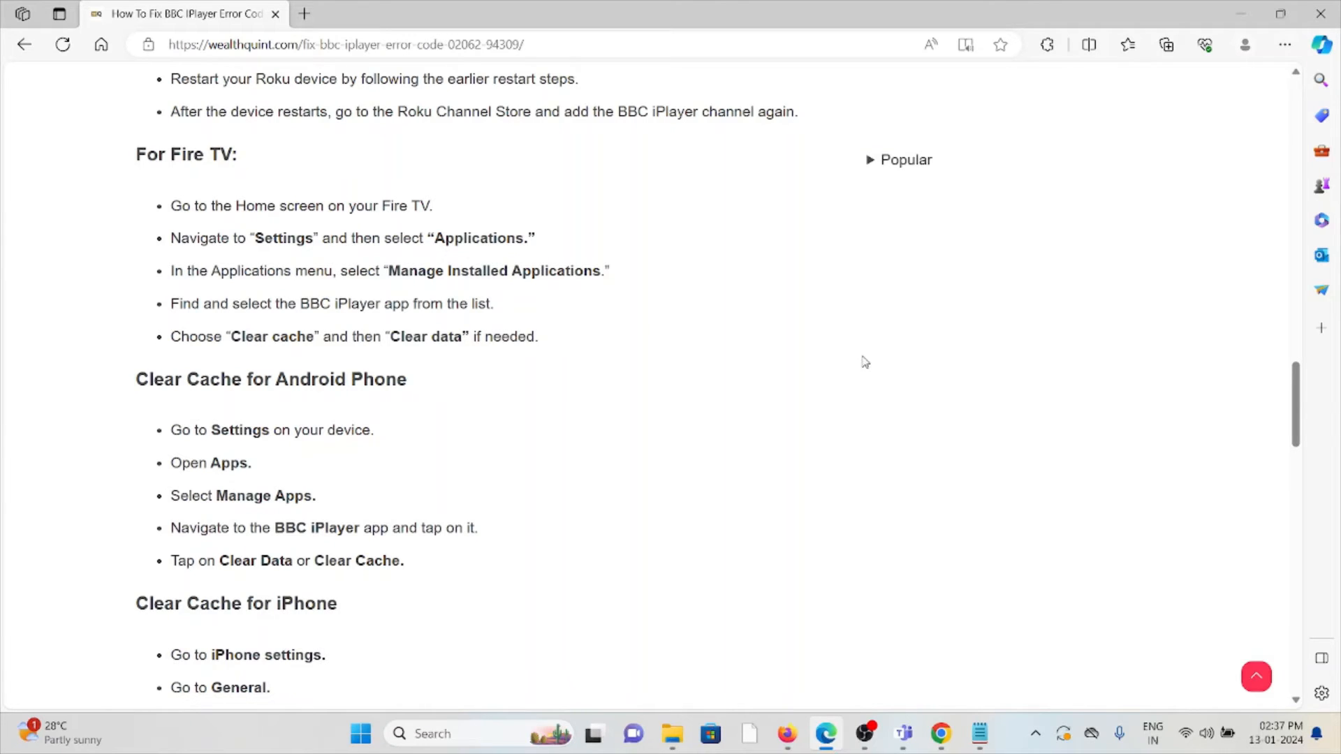
pyautogui.moveTo(928, 360)
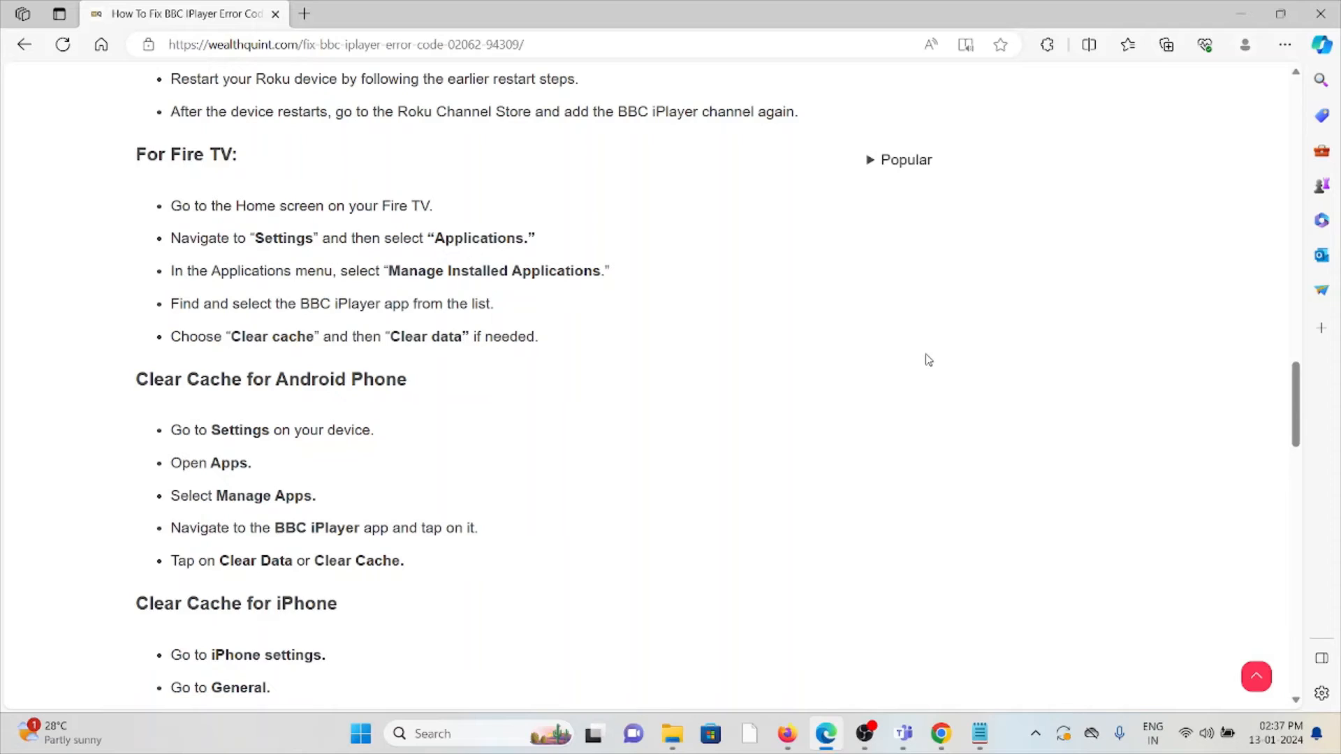
pyautogui.moveTo(938, 322)
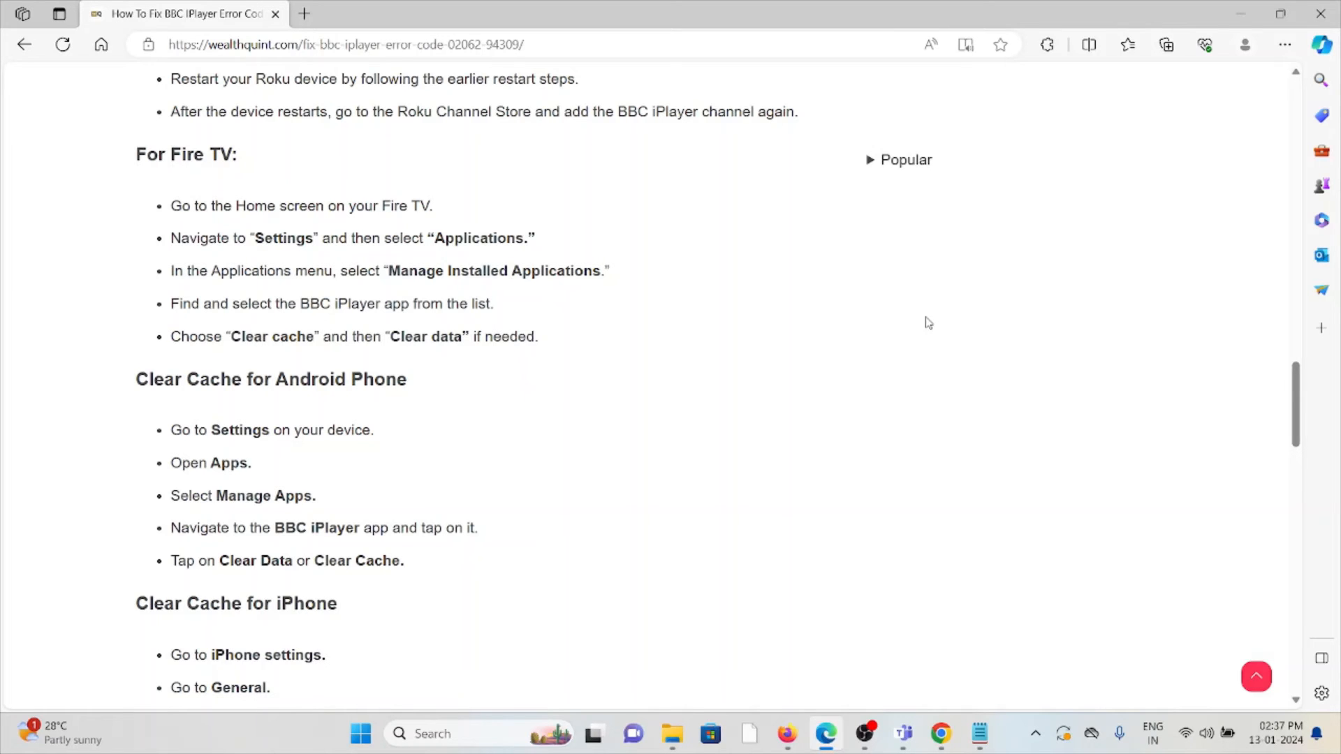
pyautogui.scroll(-3)
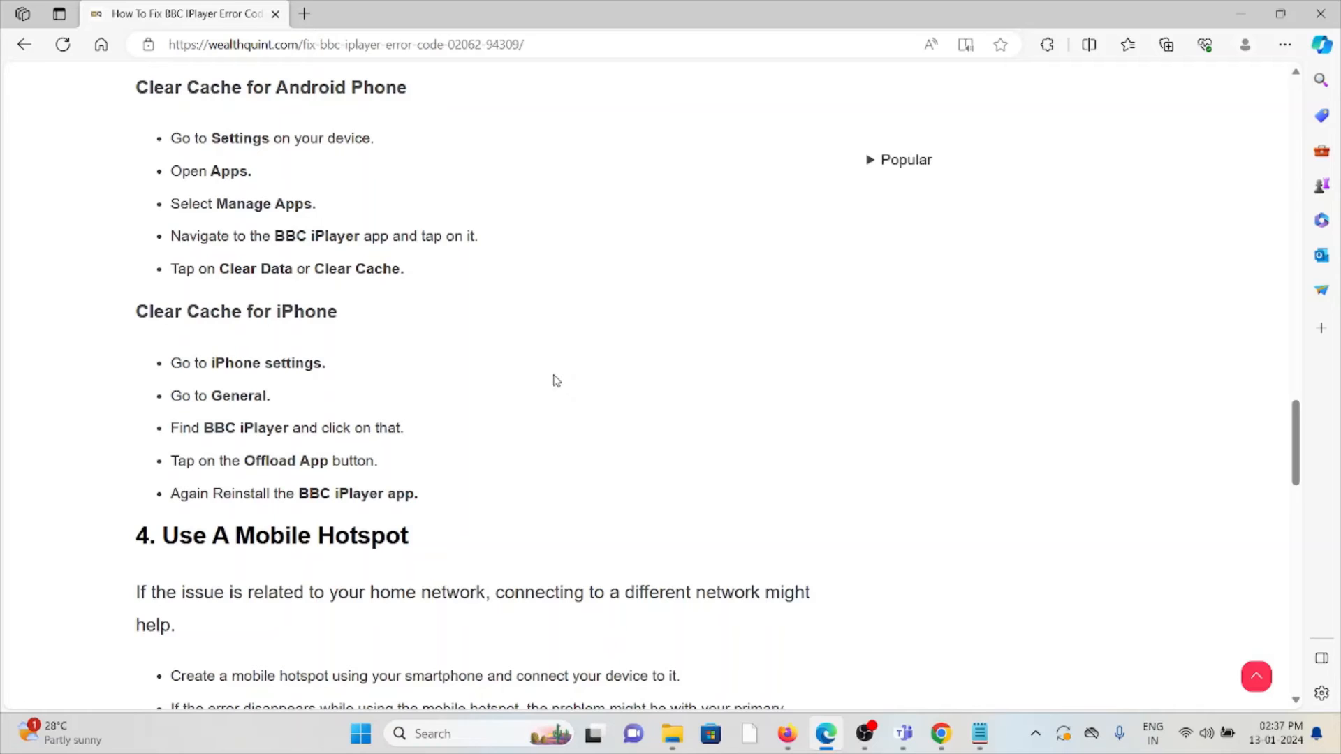
pyautogui.moveTo(503, 354)
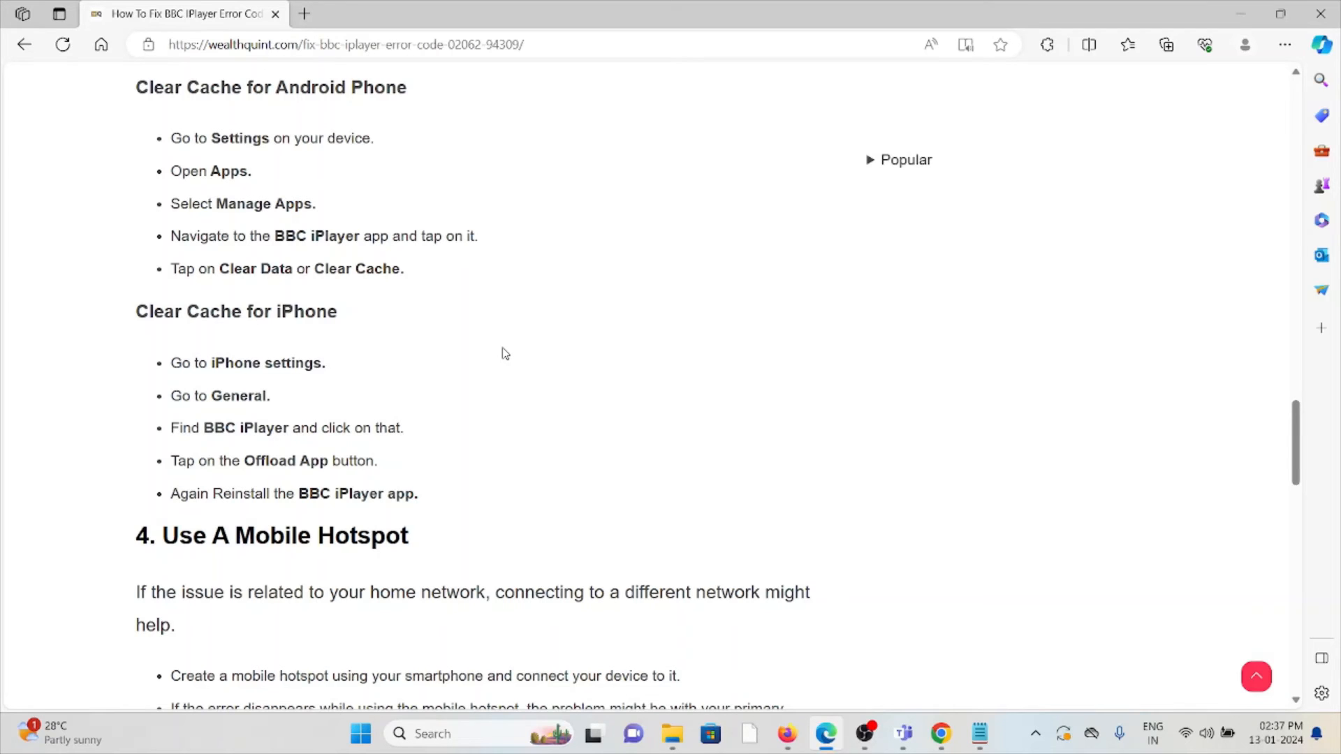
pyautogui.scroll(-3)
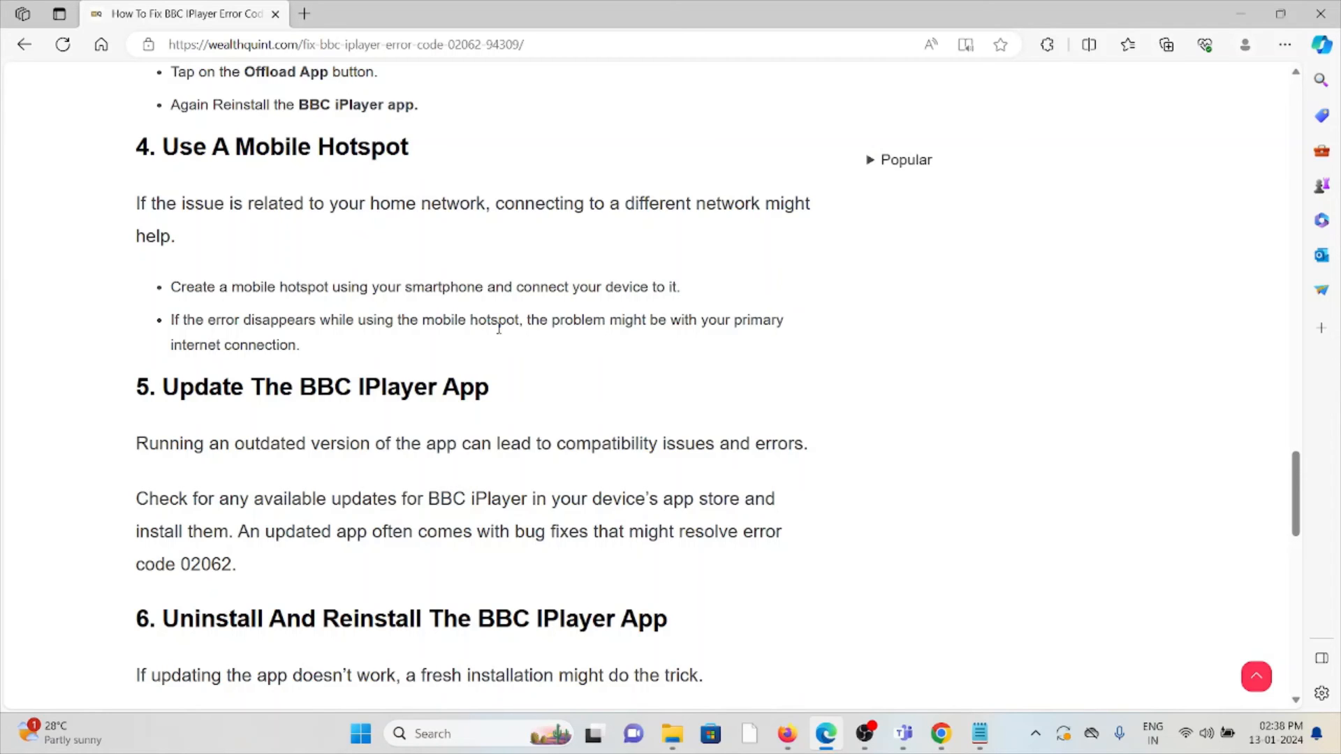
pyautogui.scroll(-3)
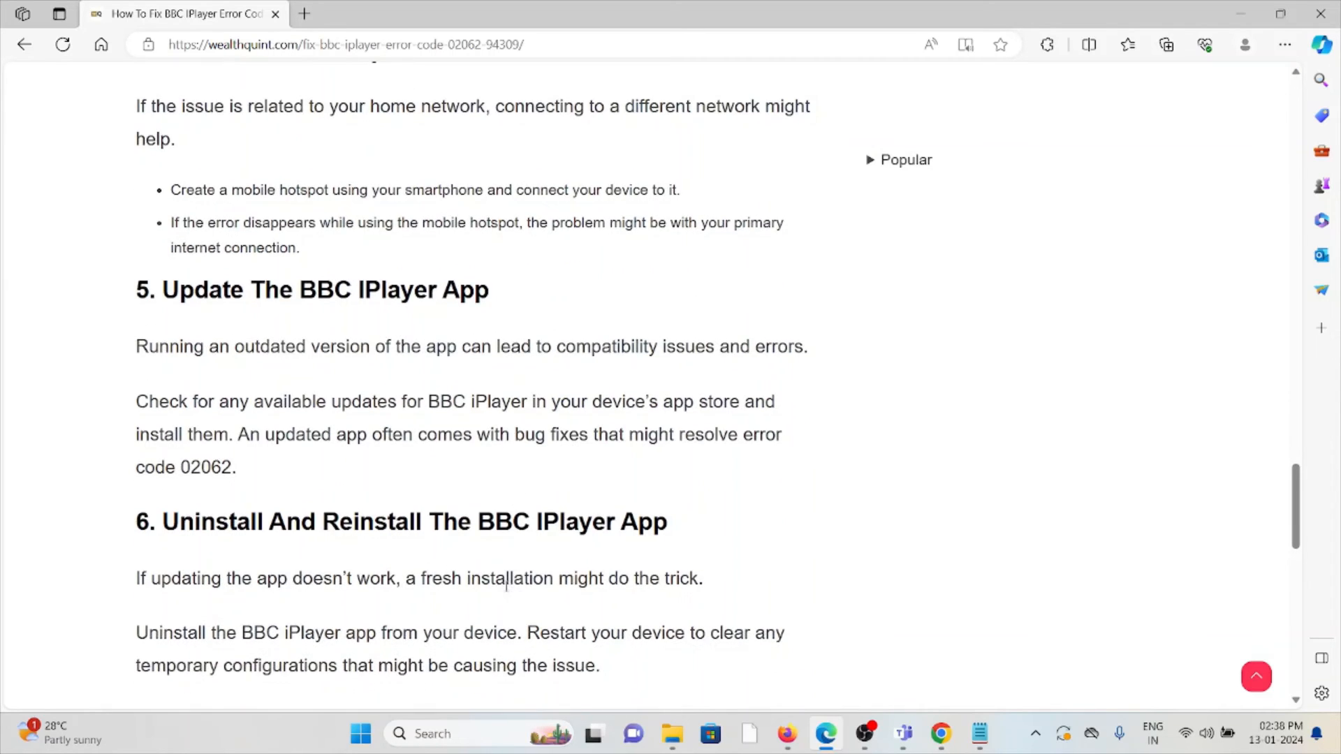
pyautogui.scroll(-3)
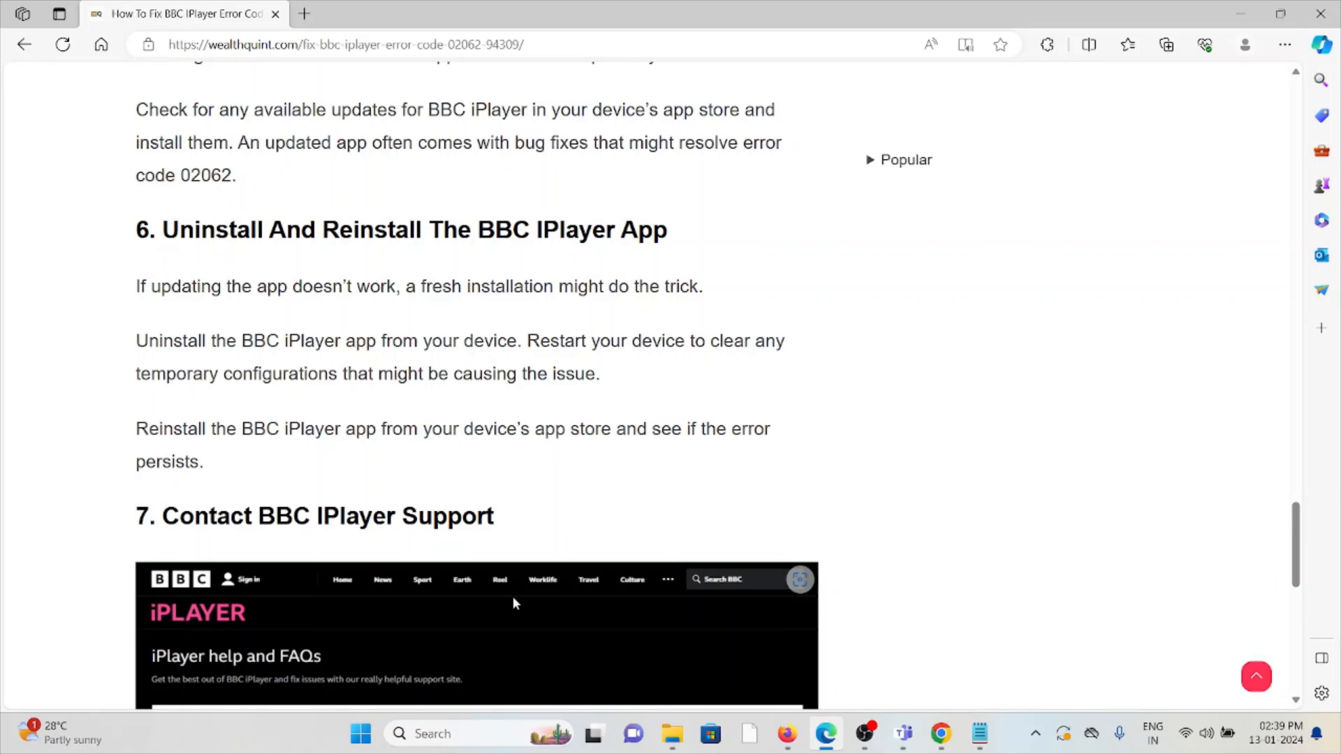
pyautogui.moveTo(228, 672)
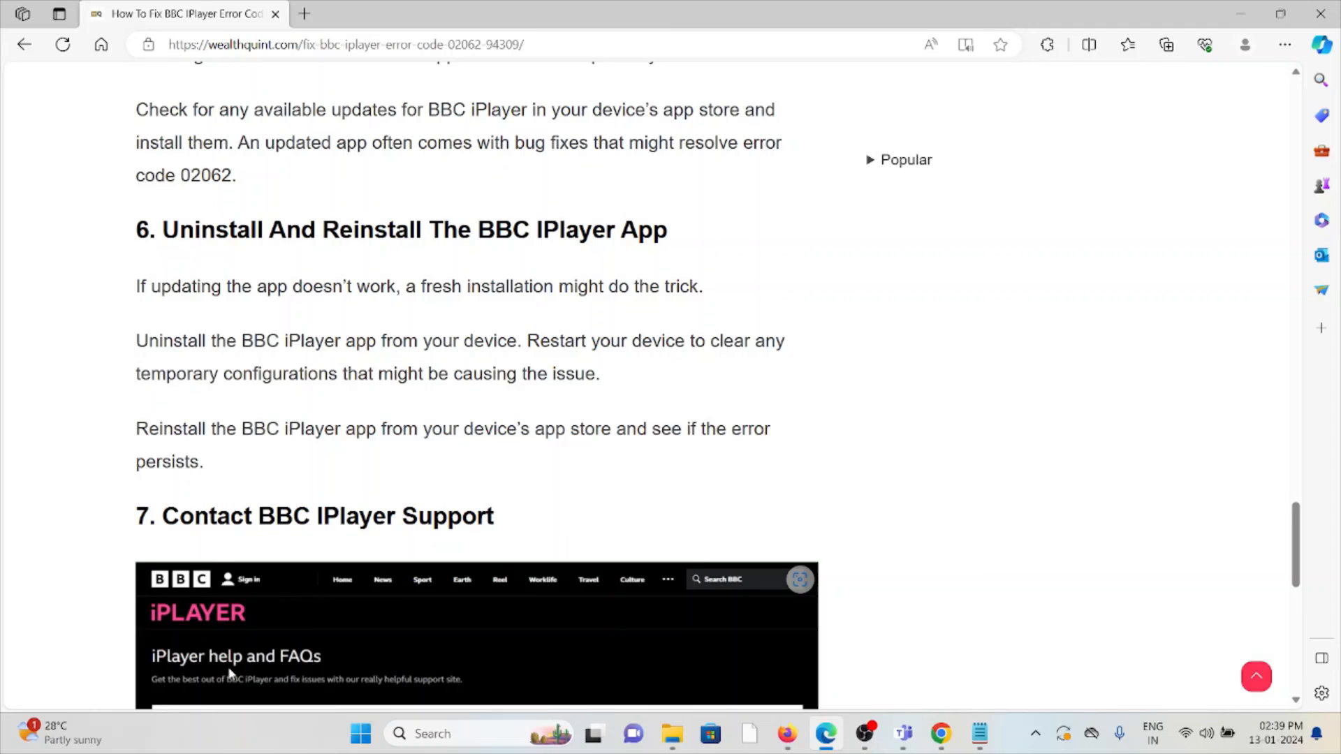